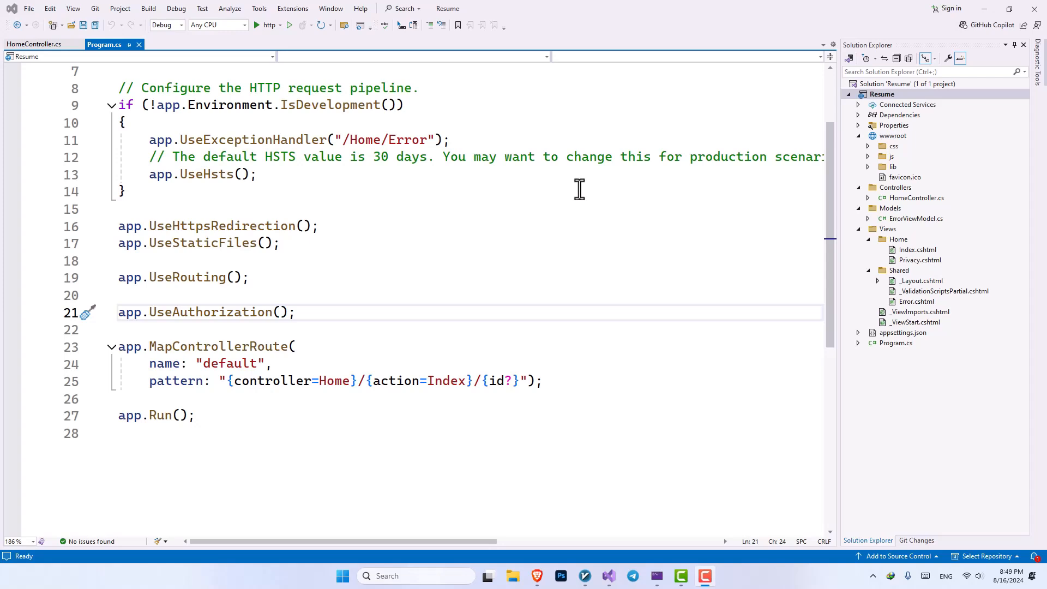
mouse_move(480, 129)
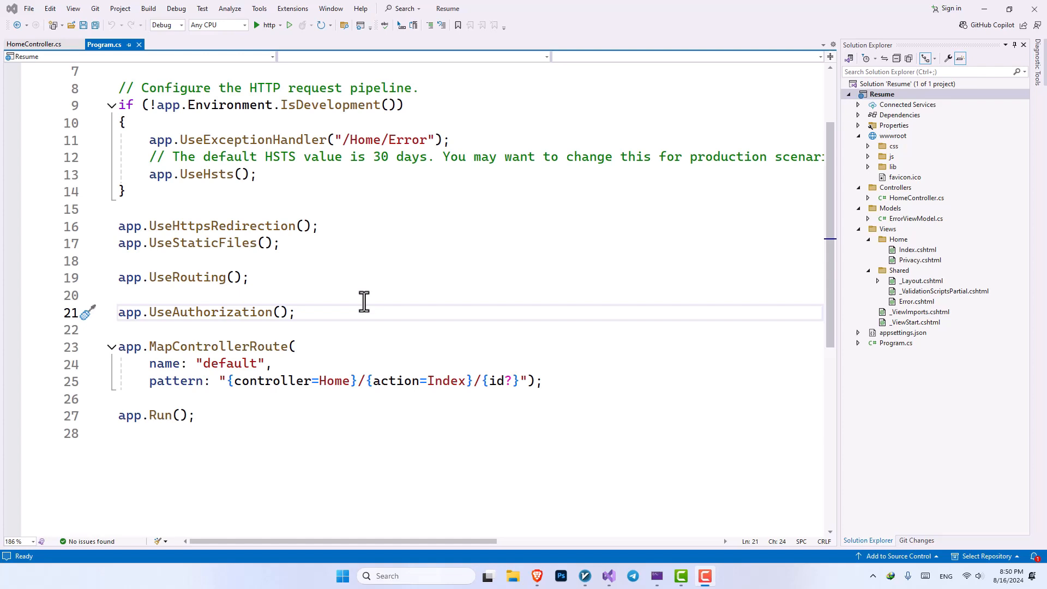
mouse_move(552, 338)
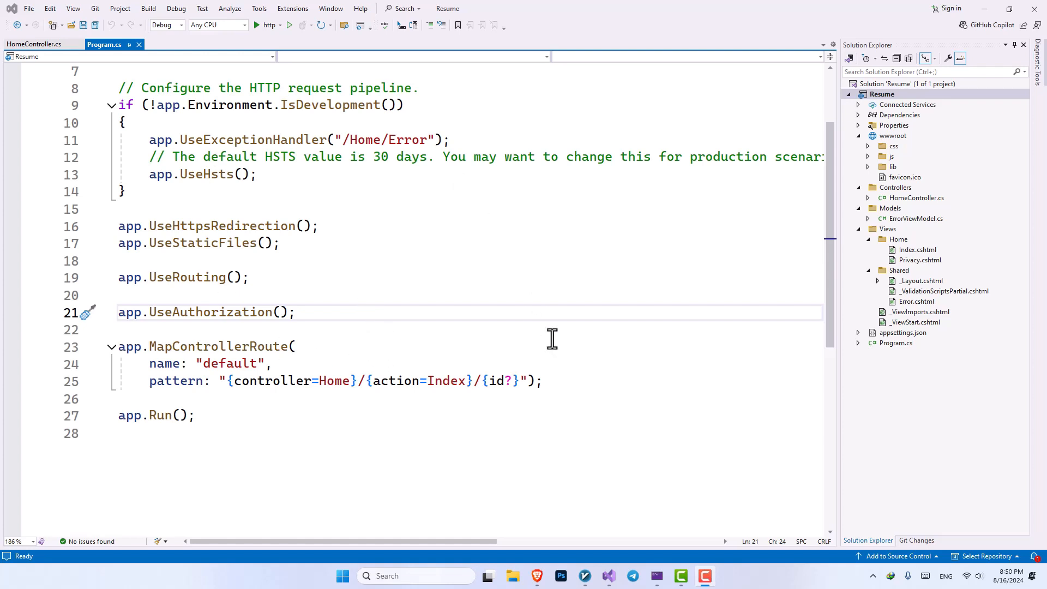
mouse_move(423, 227)
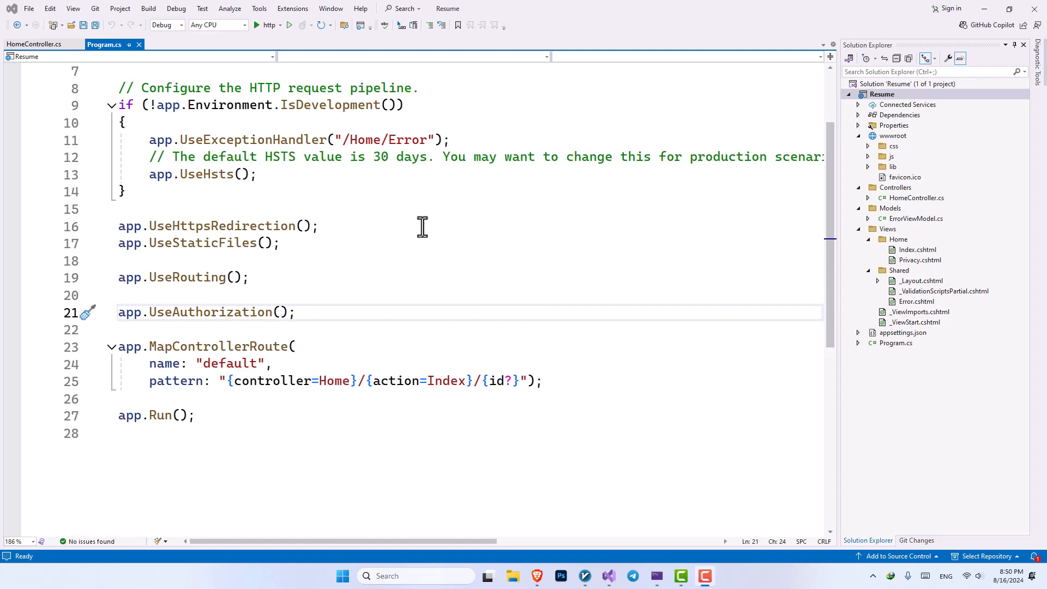
mouse_move(327, 180)
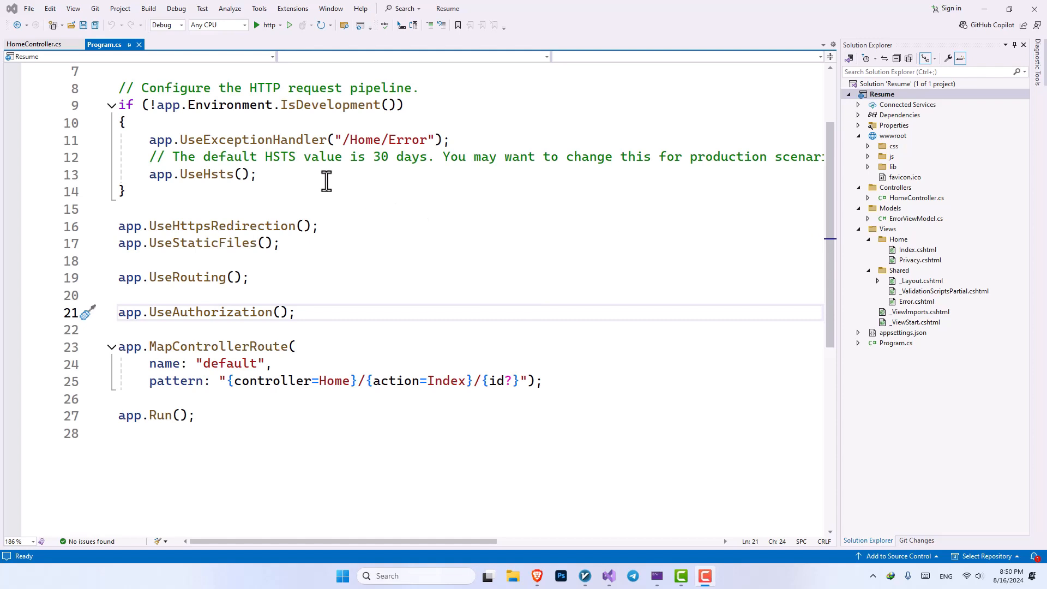
- Review HomeController and Program.cs, launch the Resume app and select localhost:5091 in the address bar
left_click(33, 44)
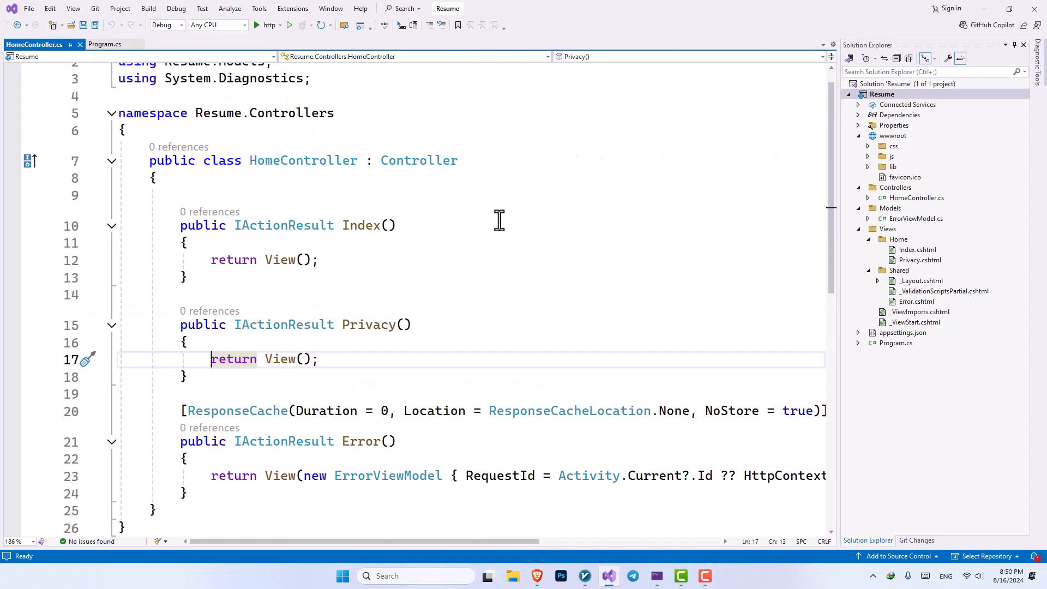
mouse_move(318, 174)
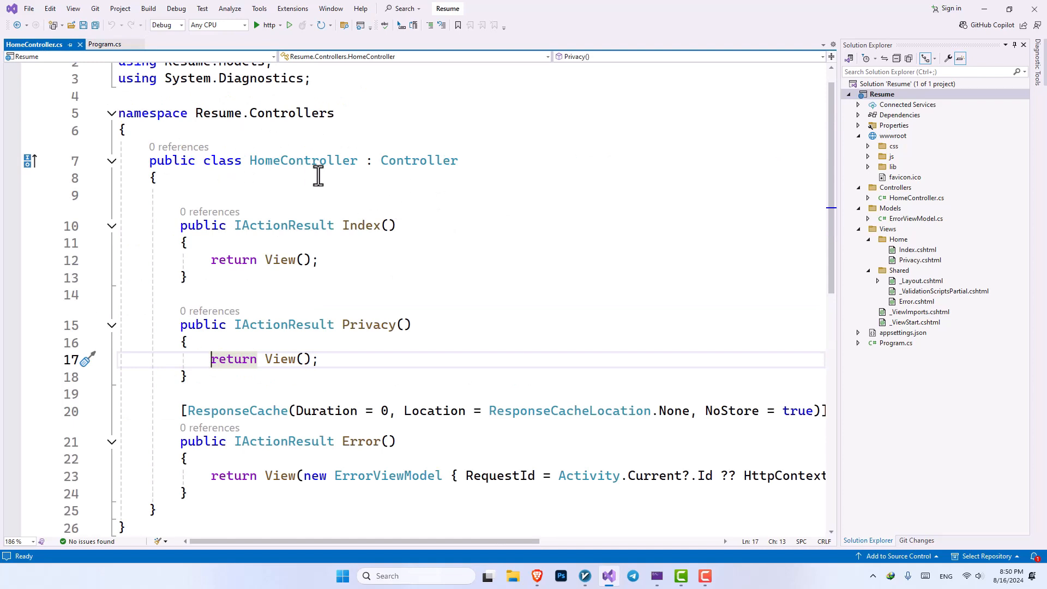
left_click(105, 44)
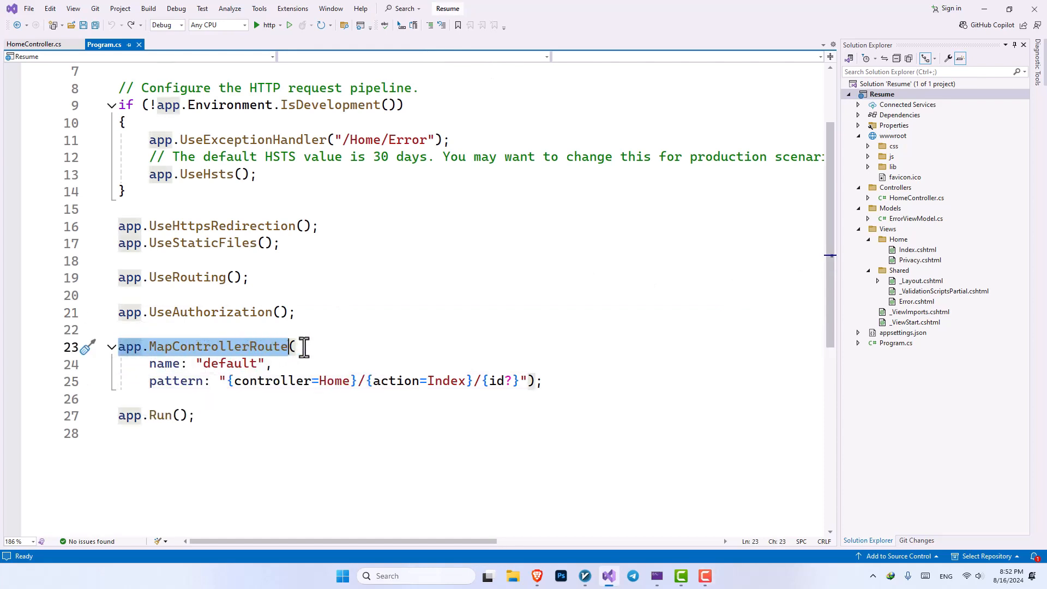
mouse_move(186, 196)
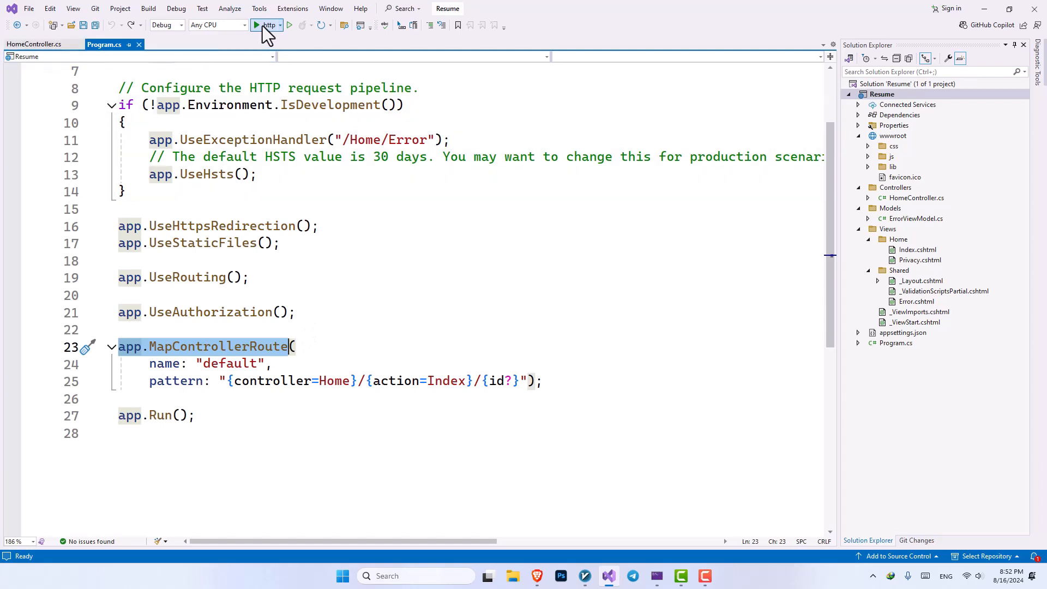
left_click(257, 25)
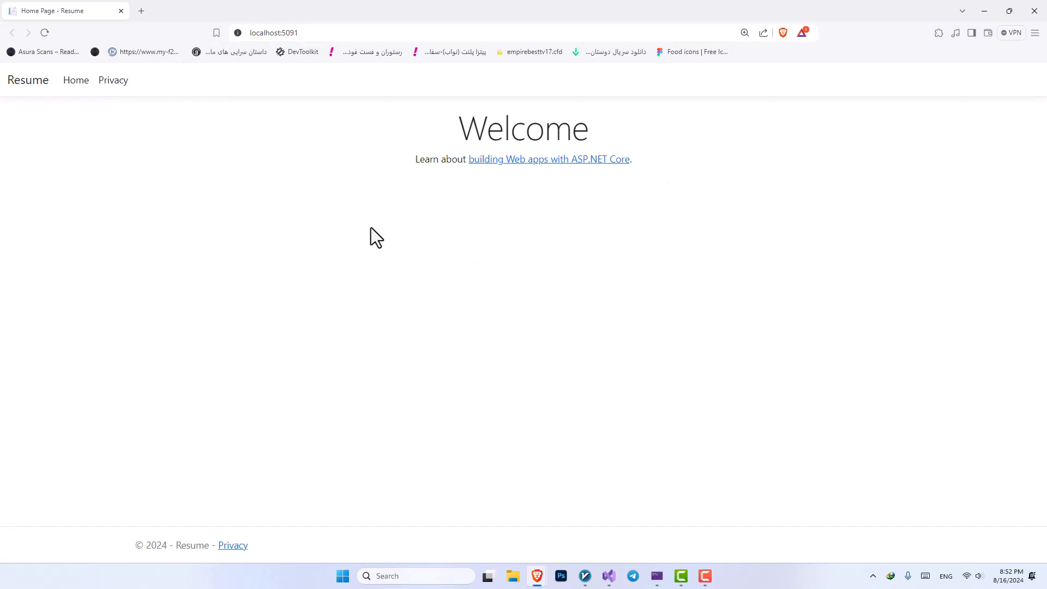
mouse_move(210, 138)
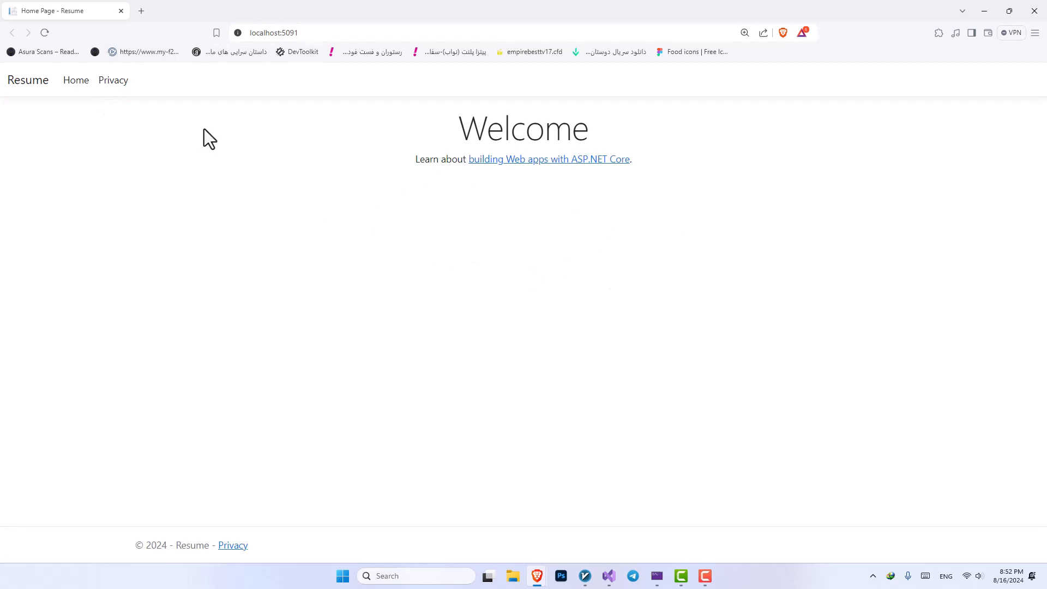
left_click(301, 33)
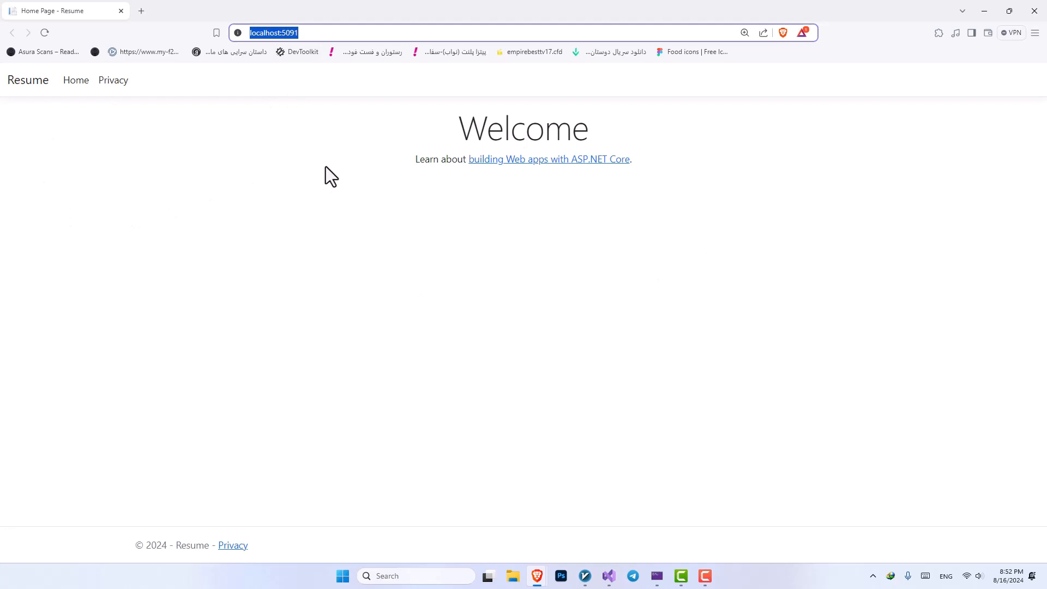
left_click(306, 33)
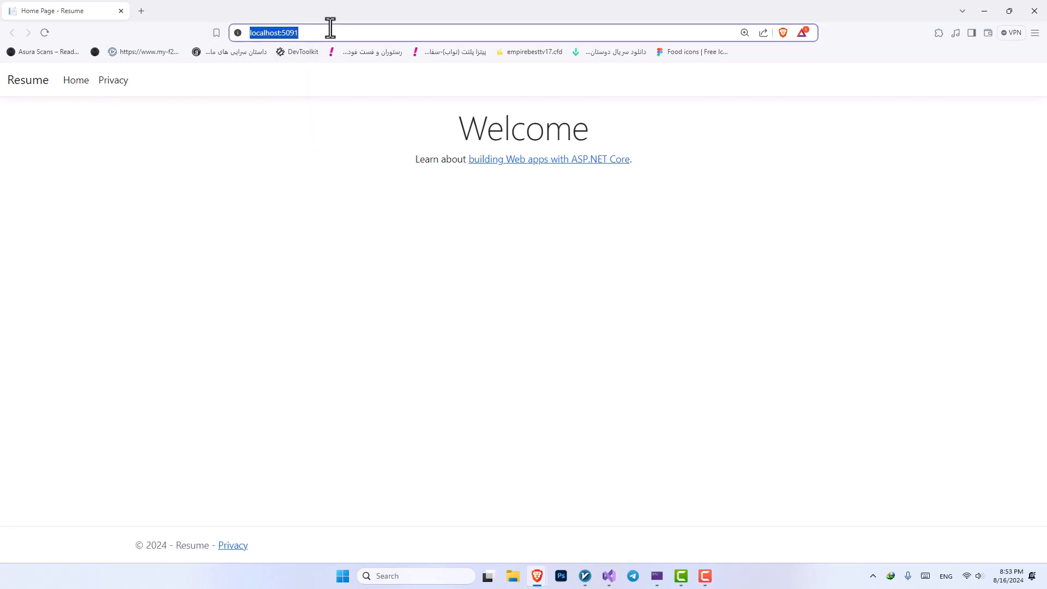
mouse_move(60, 225)
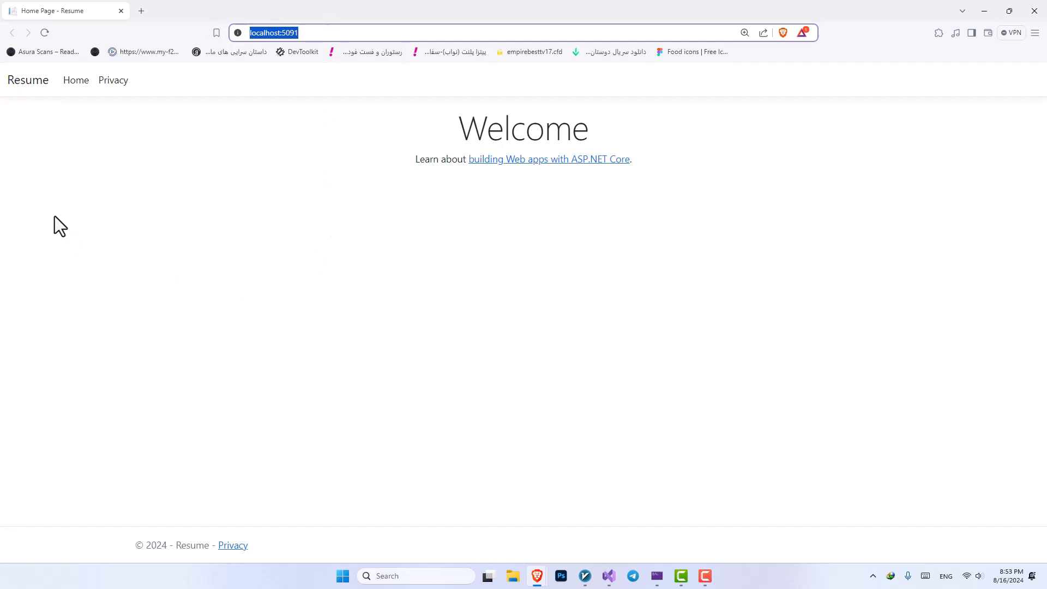
mouse_move(714, 152)
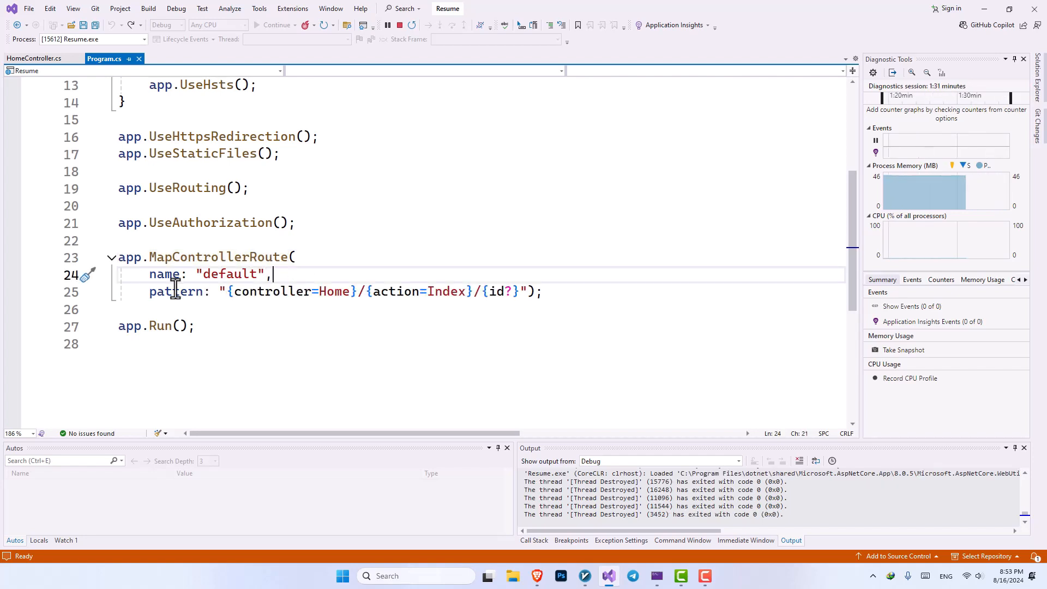
mouse_move(231, 292)
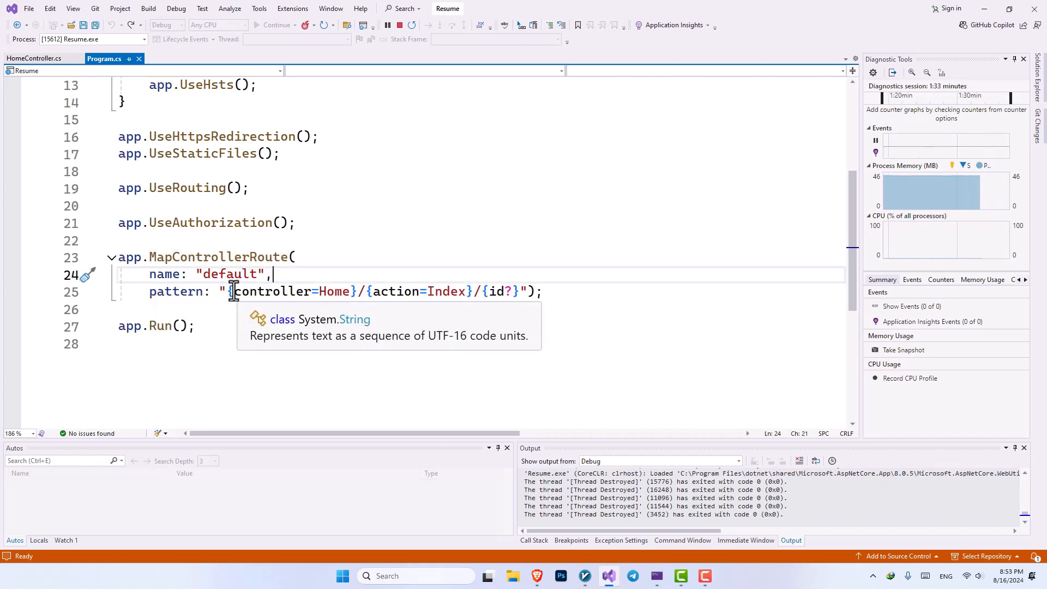
double_click(270, 292)
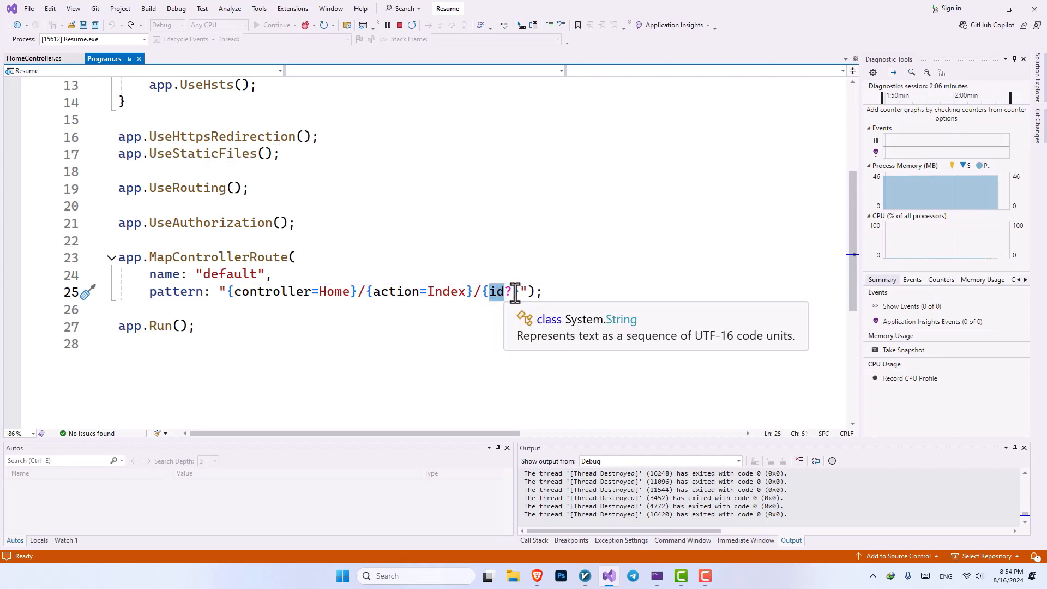
double_click(337, 291)
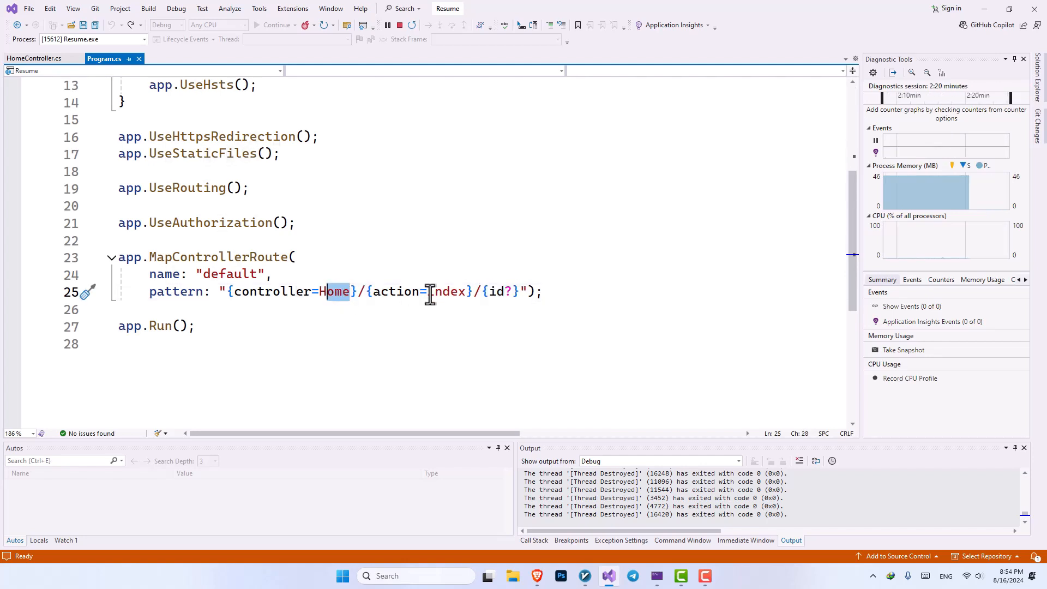
double_click(447, 291)
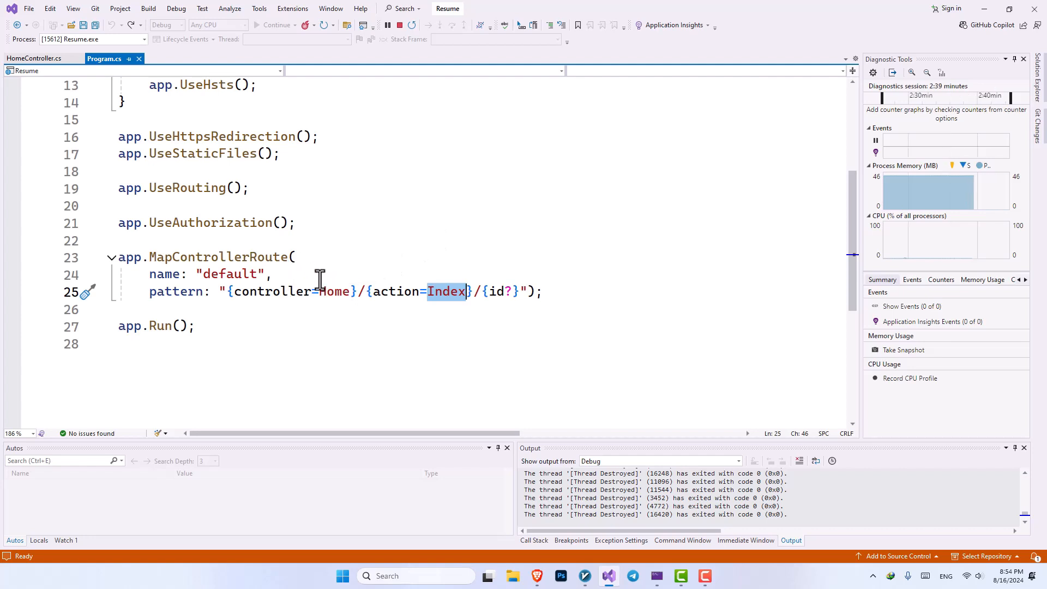
left_click(427, 291)
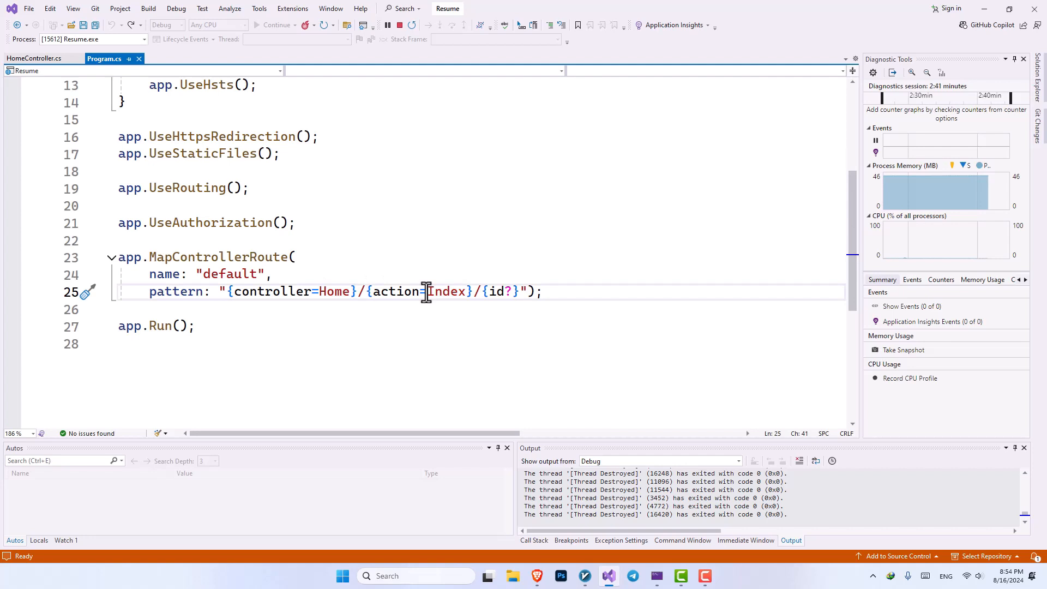
double_click(447, 292)
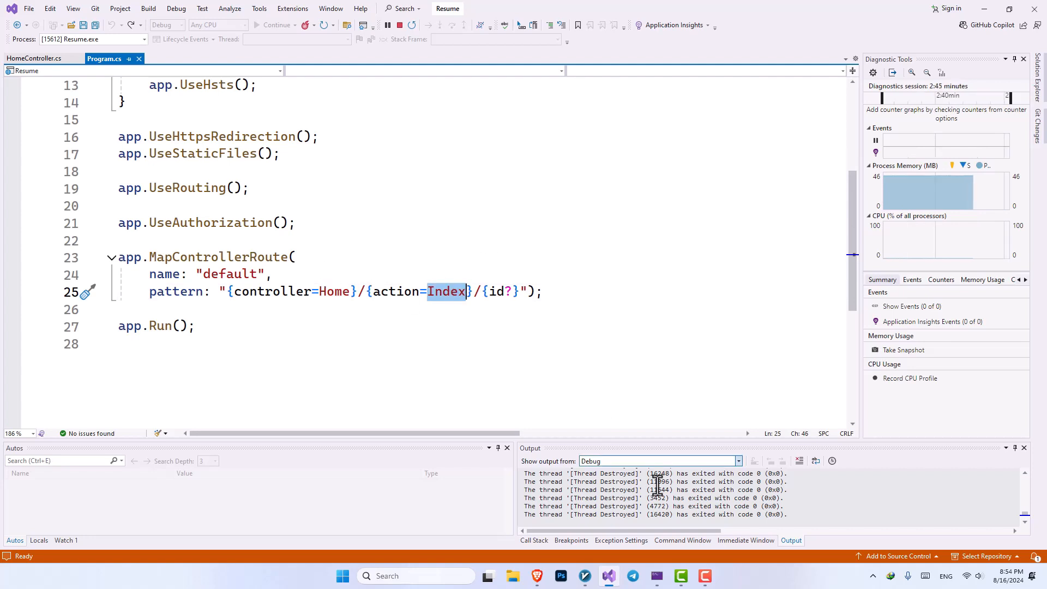
left_click(273, 274)
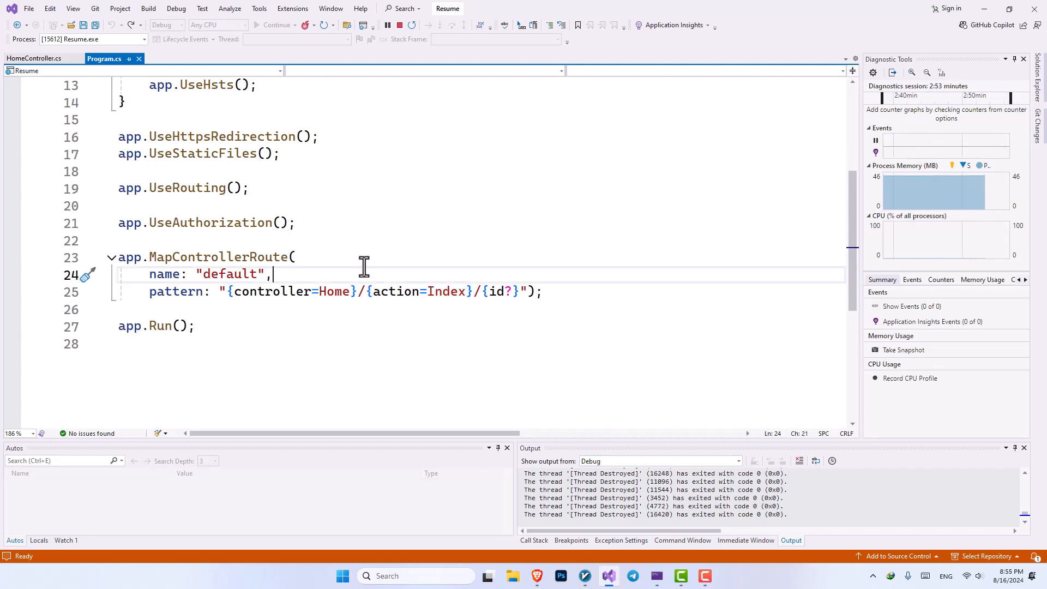
left_click_drag(319, 292, 517, 291)
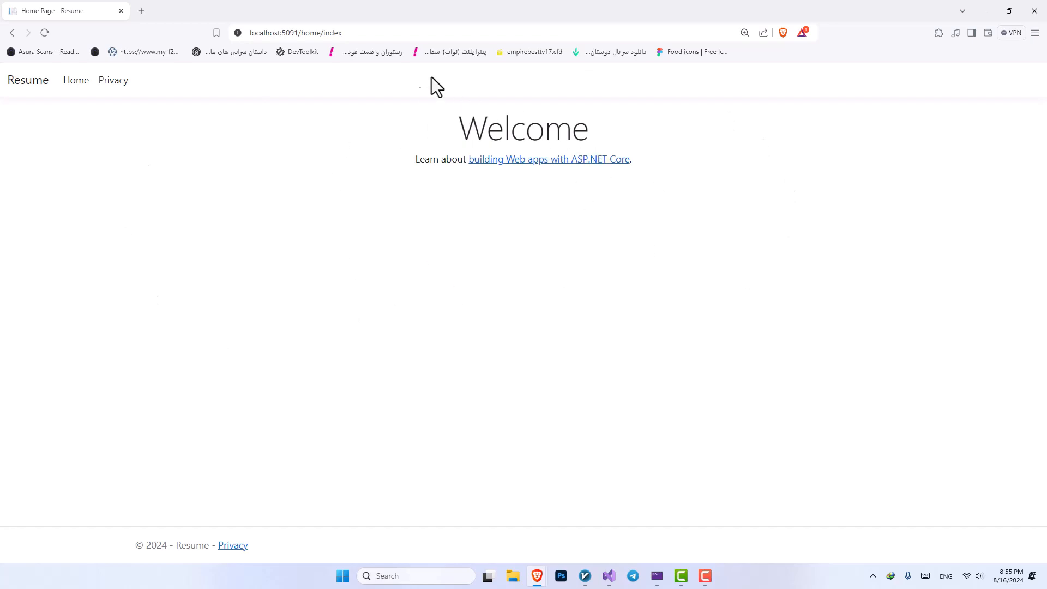
- Navigate to the Privacy Policy page at localhost:5091/home/privacy via the site's Privacy link
double_click(333, 33)
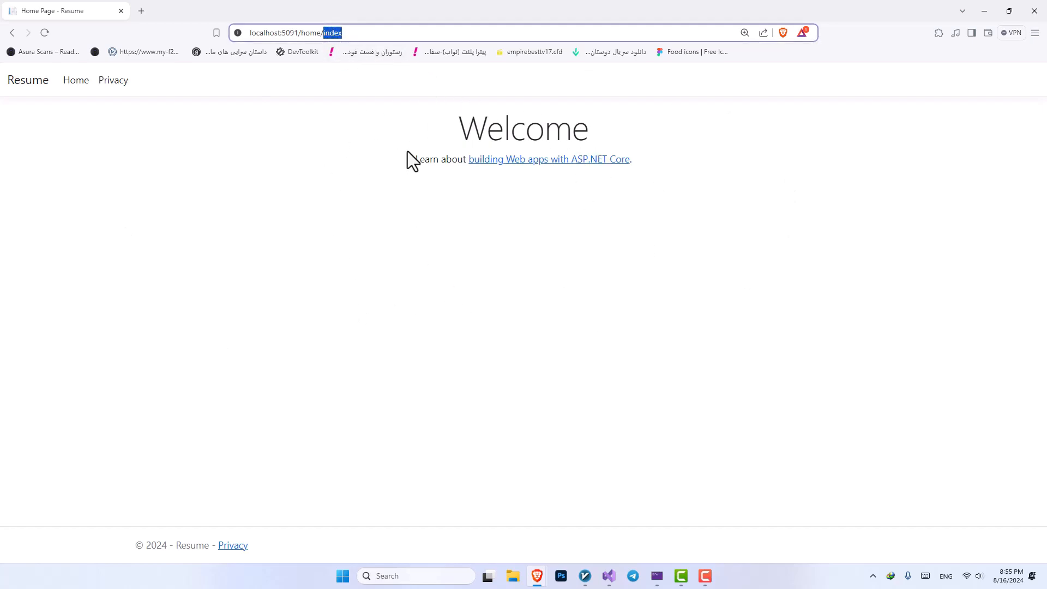
left_click(112, 79)
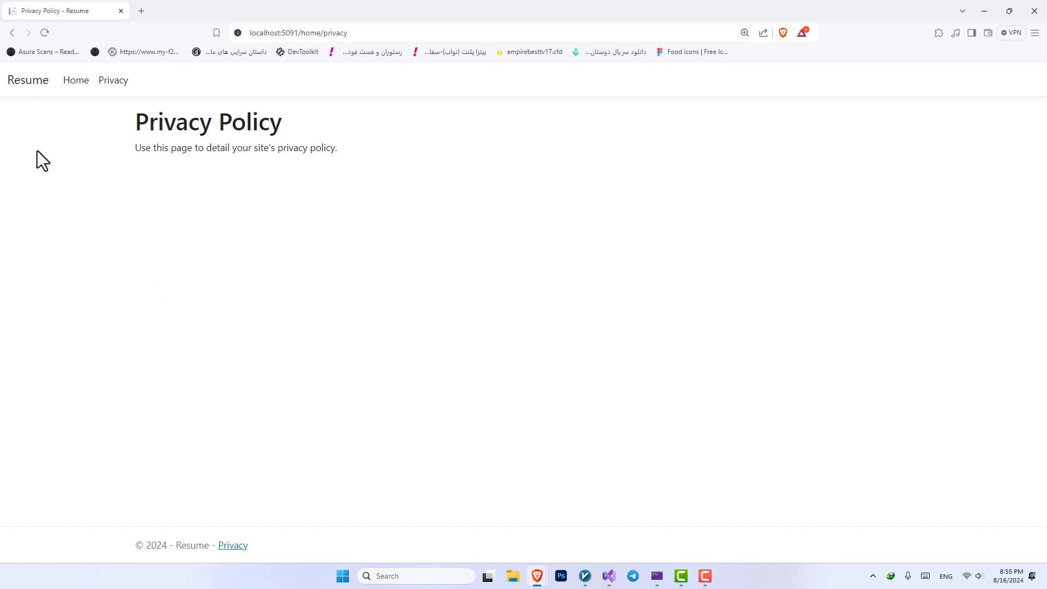
mouse_move(582, 465)
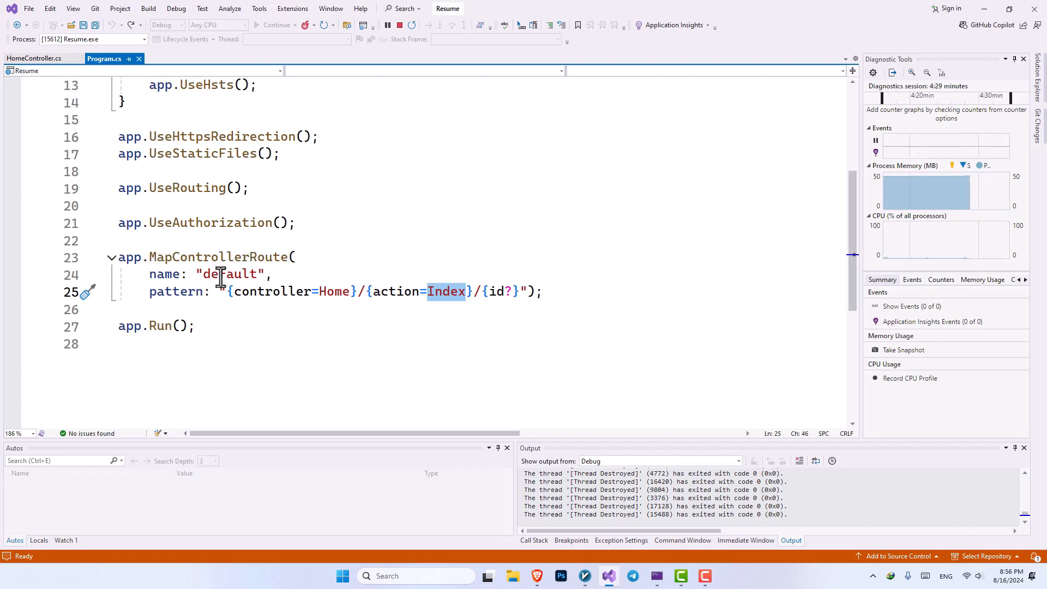
- Duplicate the default MapControllerRoute as a "blog" route with pattern {controller}/{action}/{id} and no defaults
left_click_drag(118, 256, 543, 291)
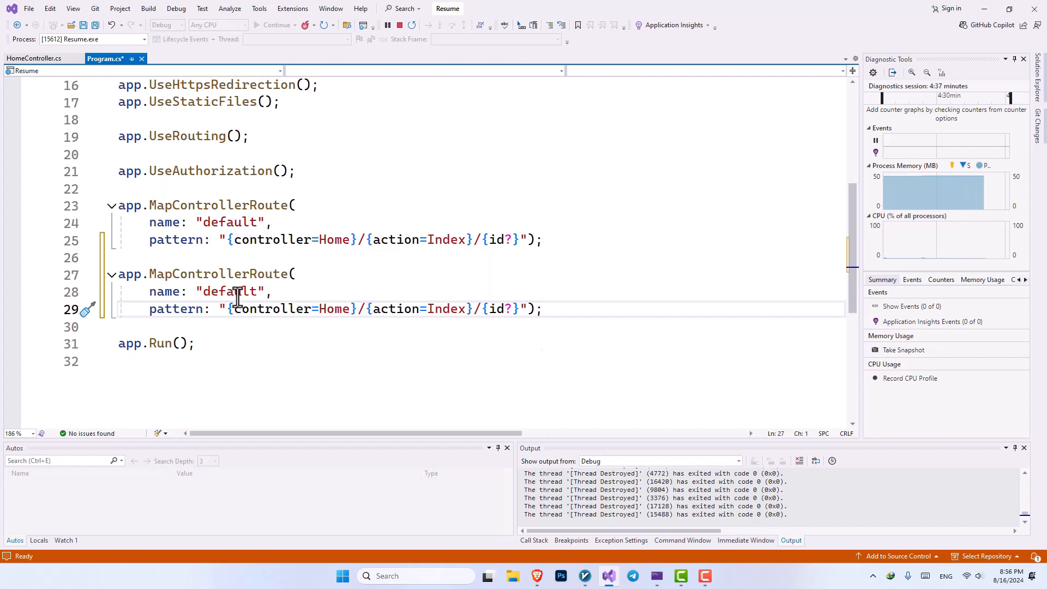
double_click(229, 291)
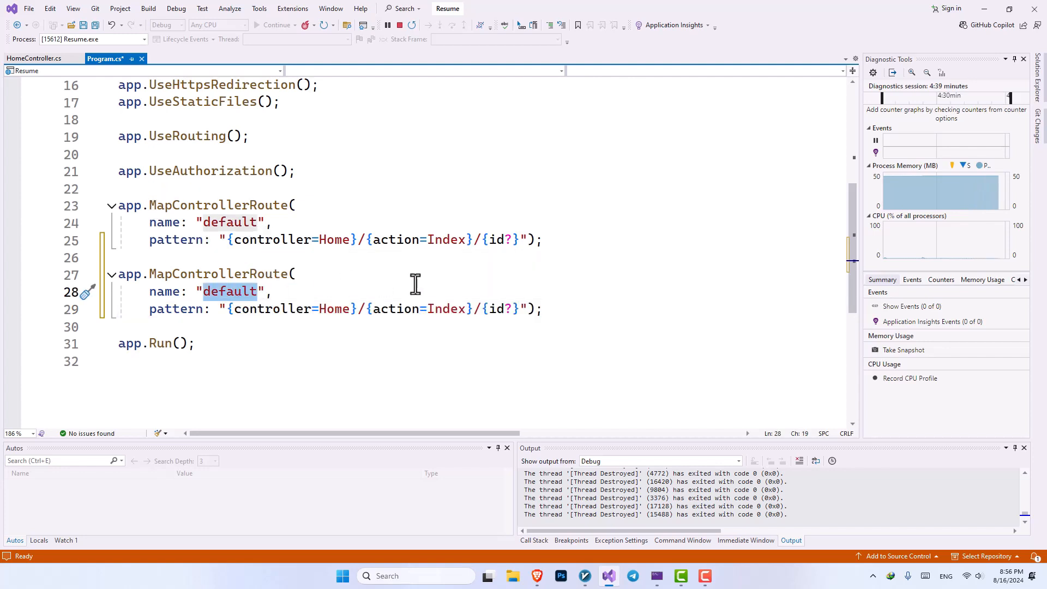
type("blog")
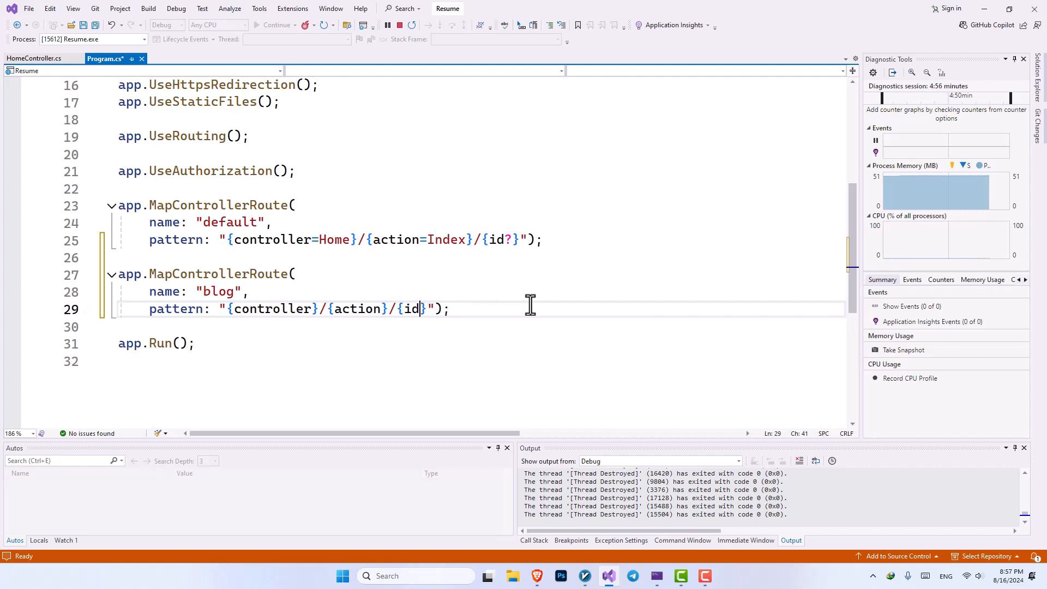
double_click(355, 309)
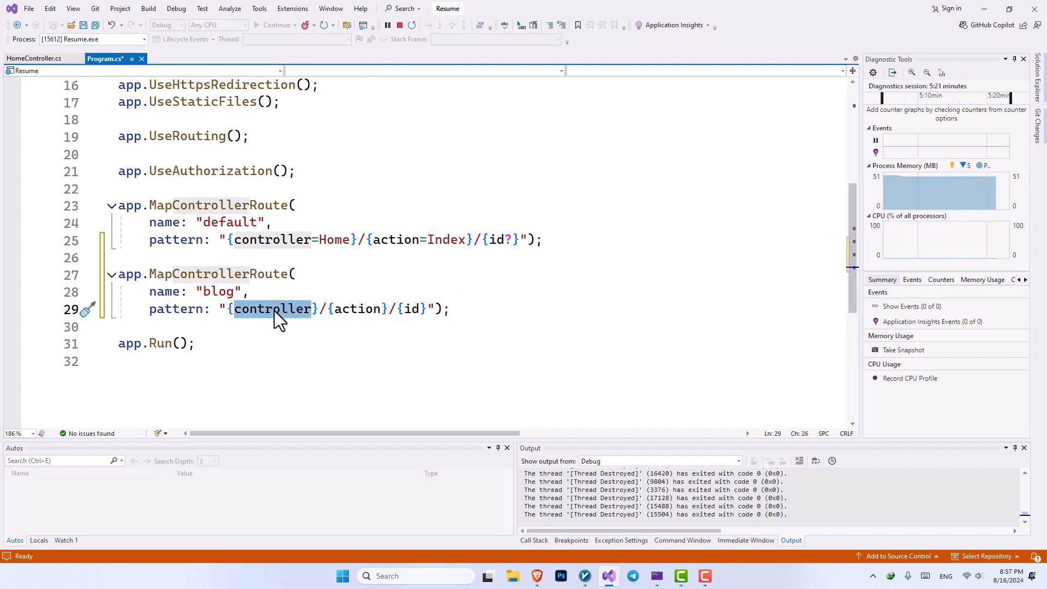
type("action")
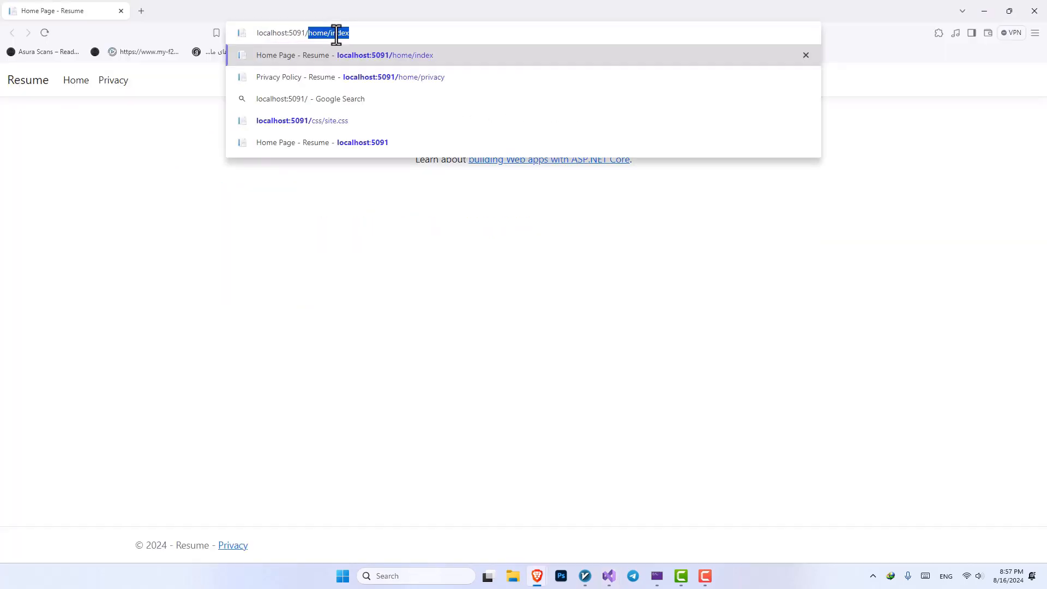
- Enter localhost:5091/index/home/5 in the address bar, which still shows the Welcome page
type("index/")
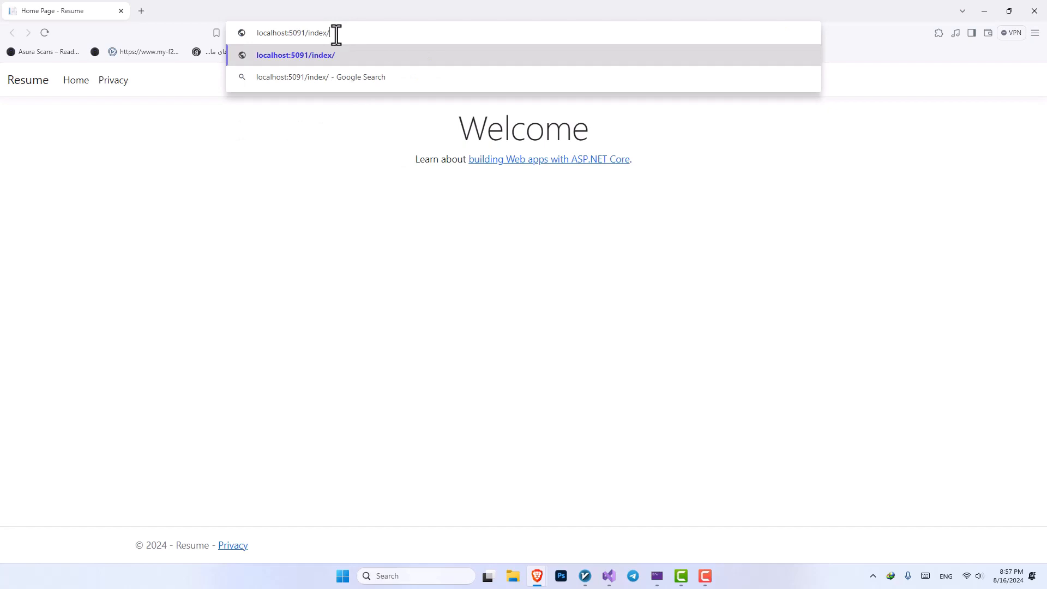
type("home")
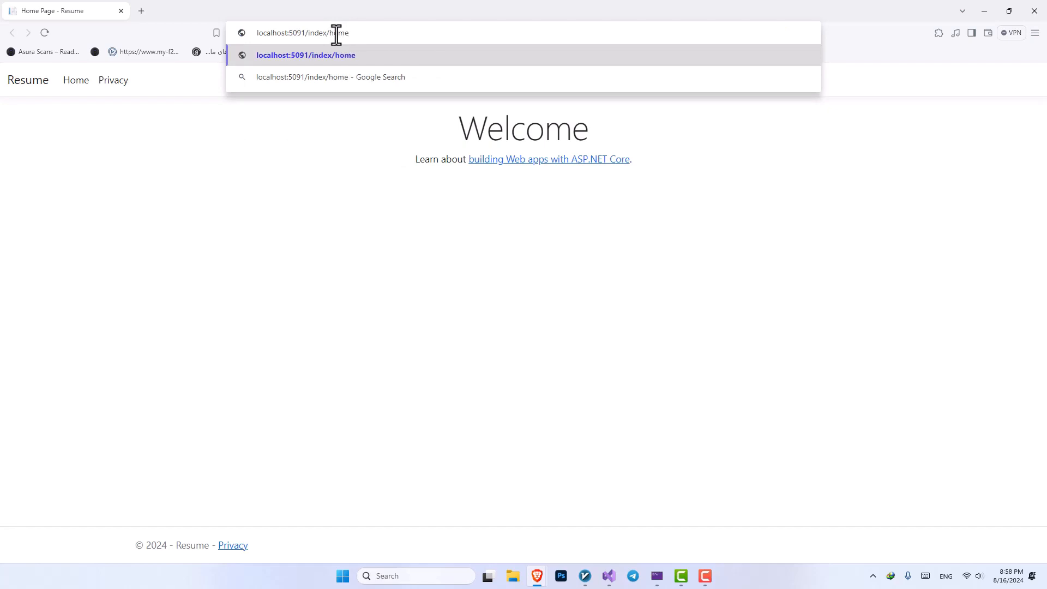
type("/")
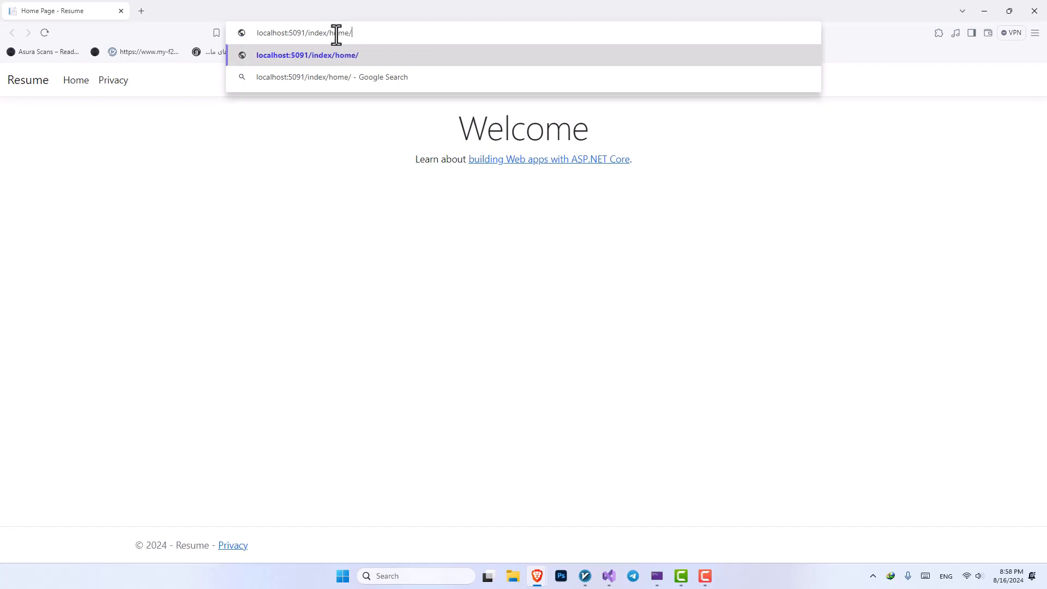
type("5")
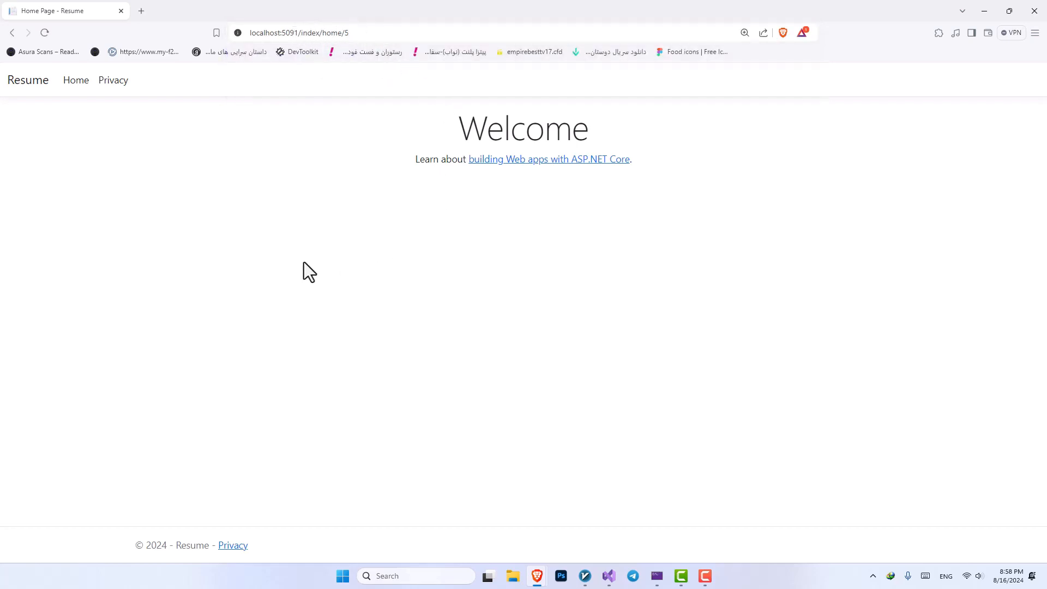
mouse_move(406, 192)
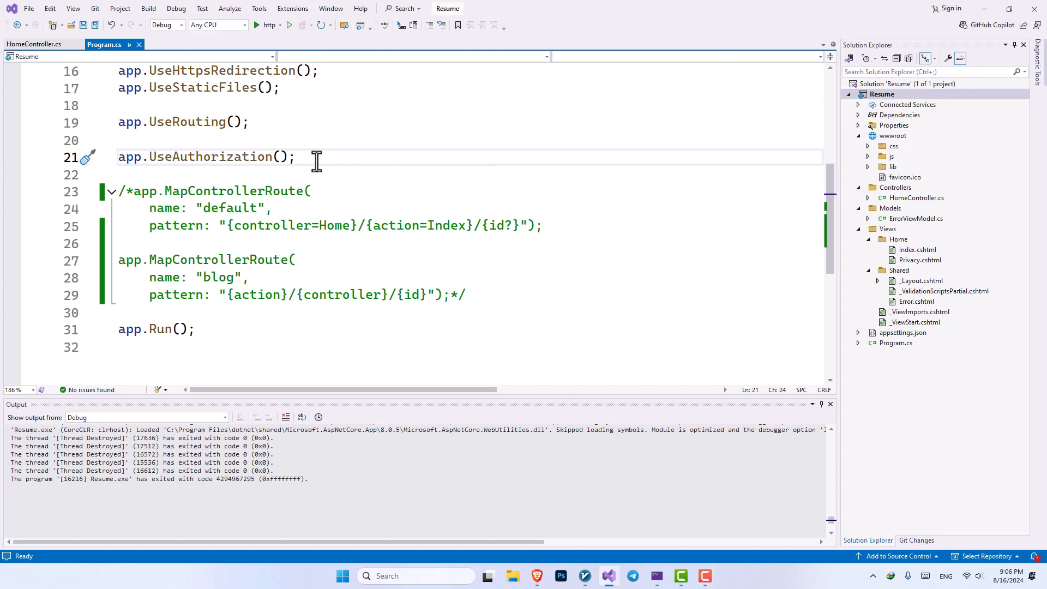
- Comment out both MapControllerRoute calls and add app.MapControllers() after app.UseAuthorization()
type("app.UseEndpoints(endpoints =>")
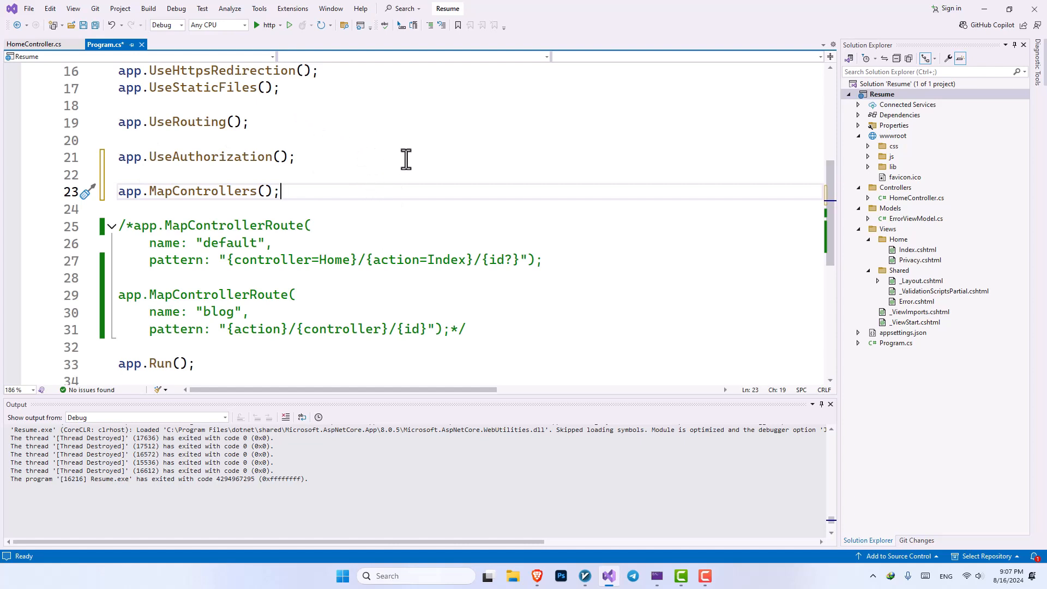
left_click_drag(167, 225, 543, 260)
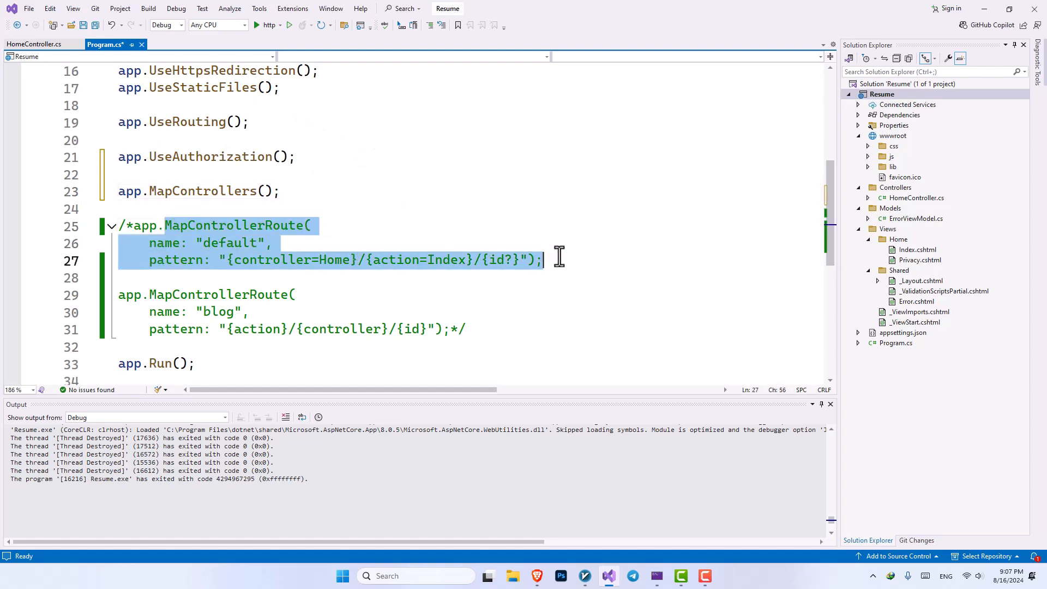
mouse_move(31, 44)
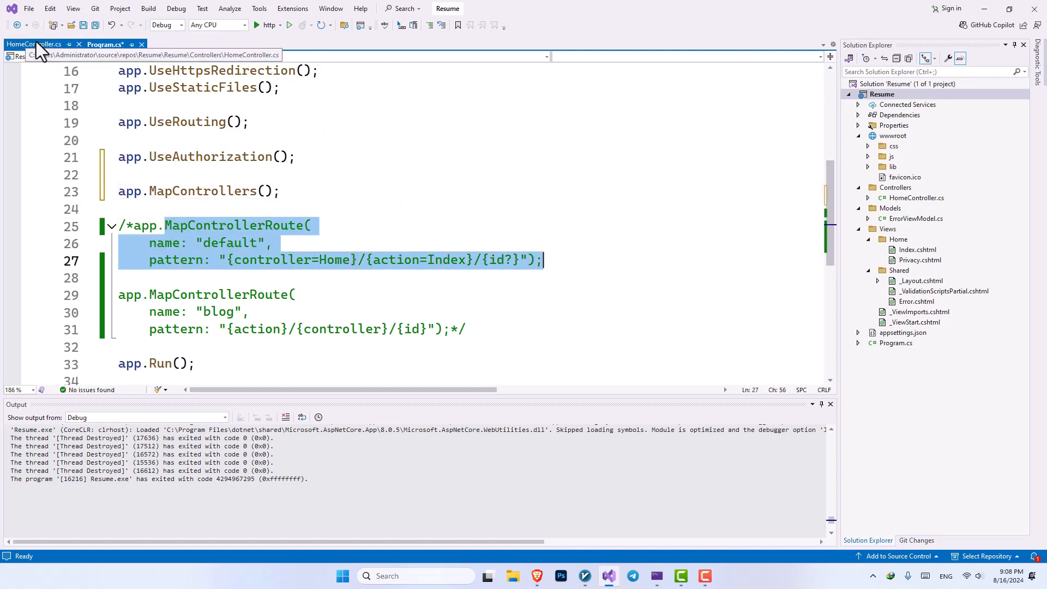
- Add [Route("/")] above the Index action in HomeController
left_click(34, 43)
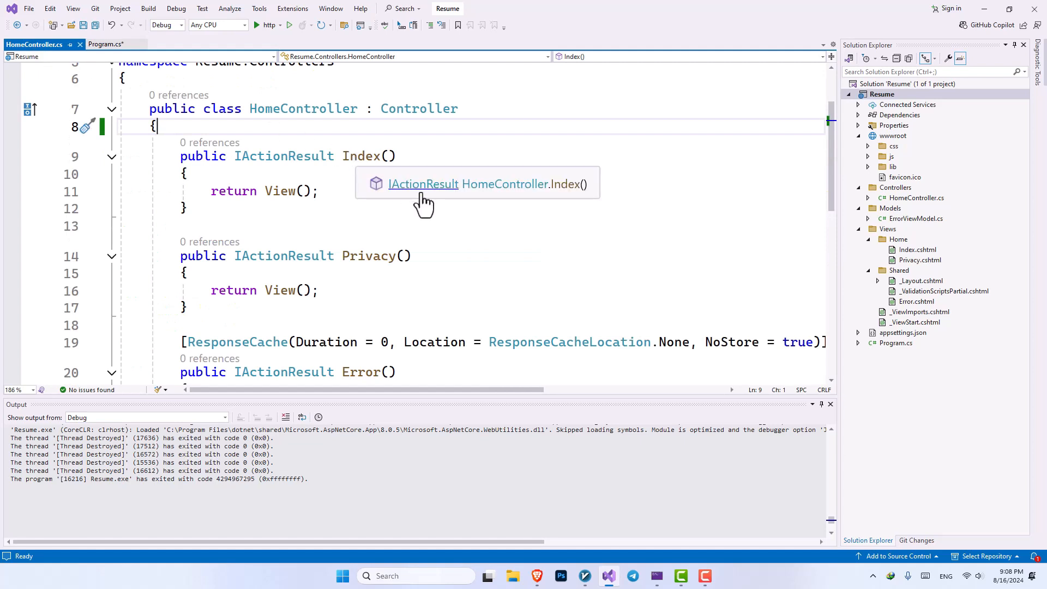
mouse_move(484, 205)
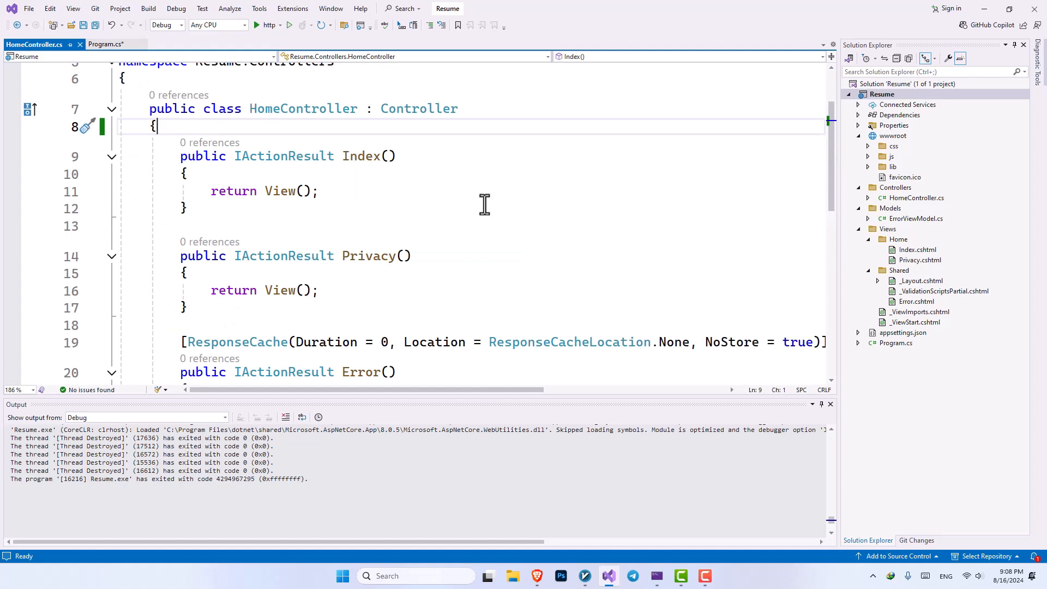
type("public IActionResult Index() {")
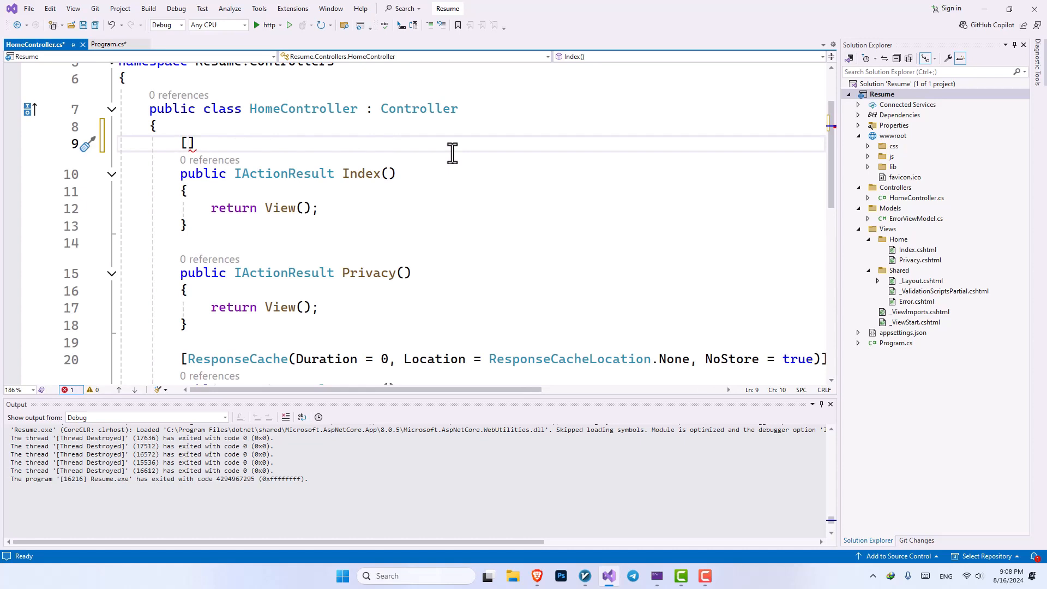
mouse_move(256, 153)
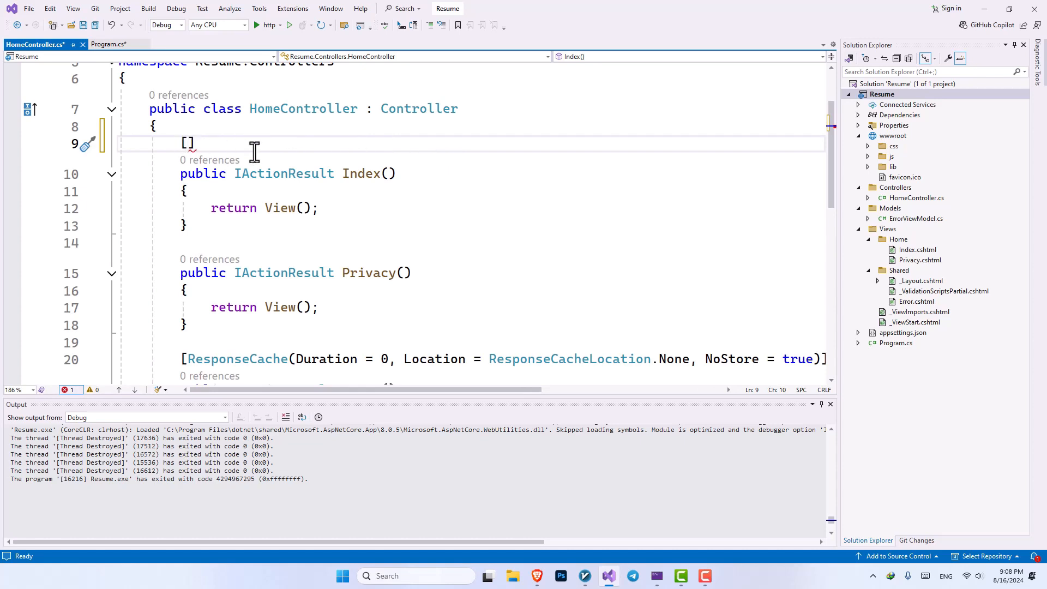
mouse_move(352, 168)
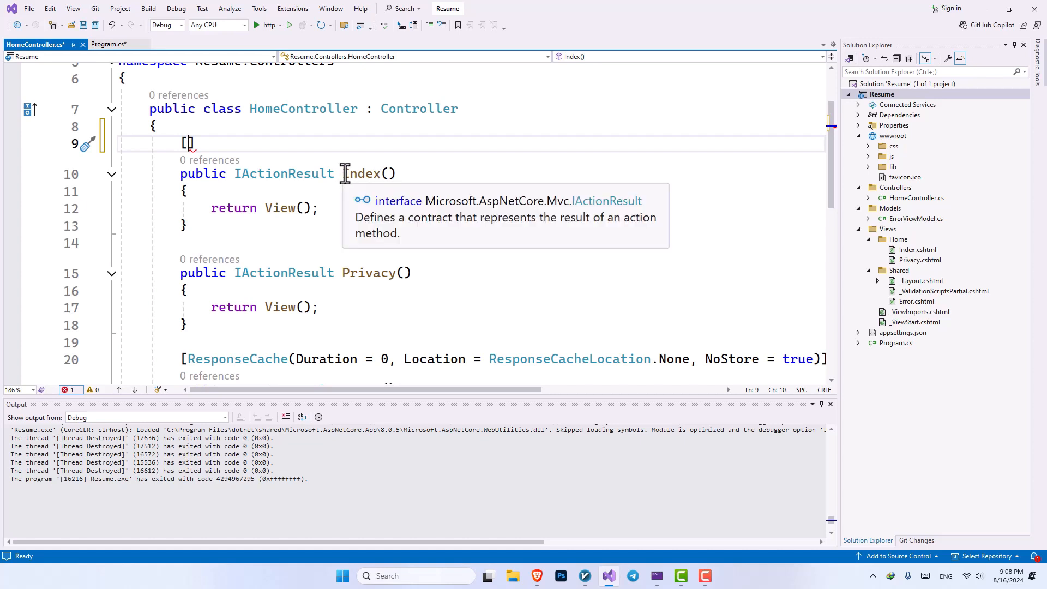
mouse_move(418, 158)
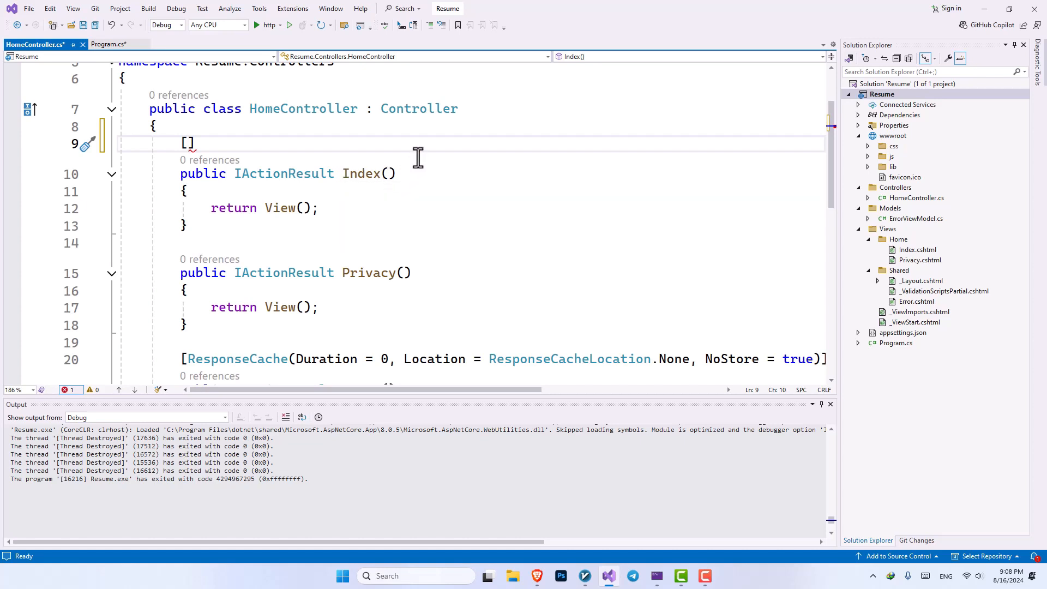
type("Route")
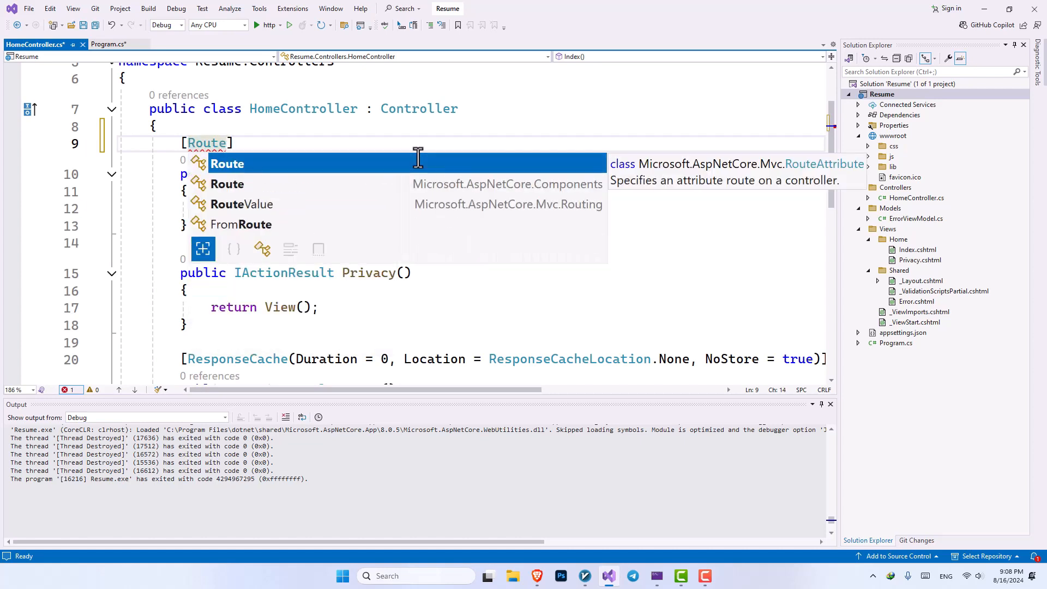
type("()")
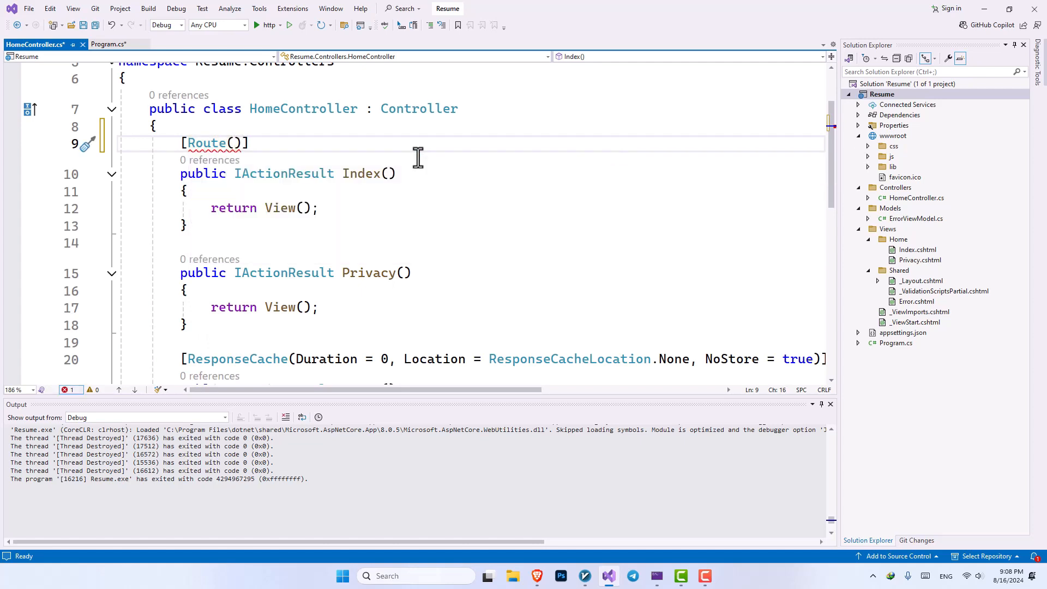
type("\"\"")
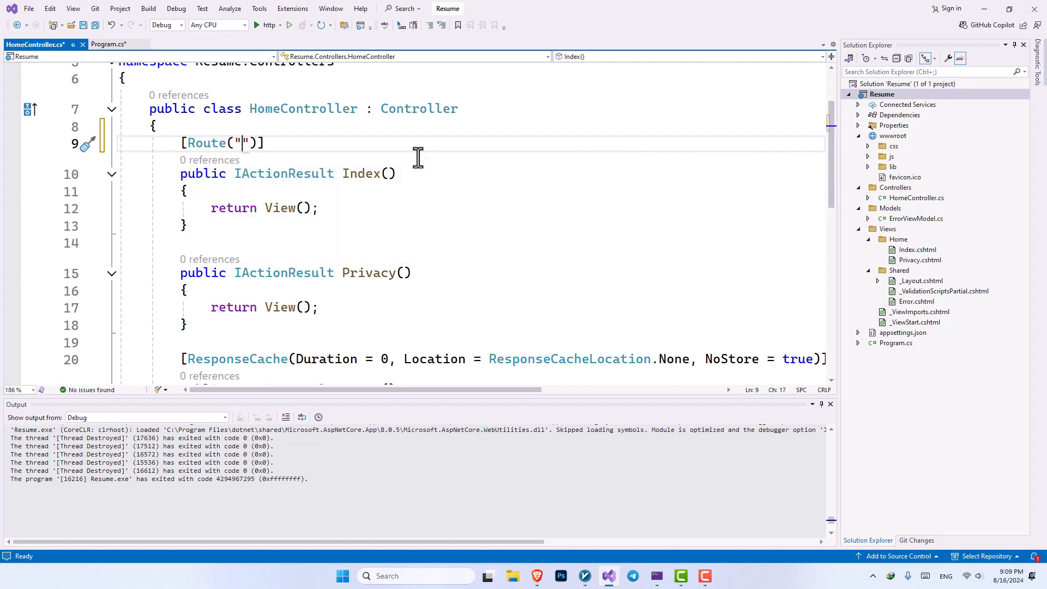
type("/")
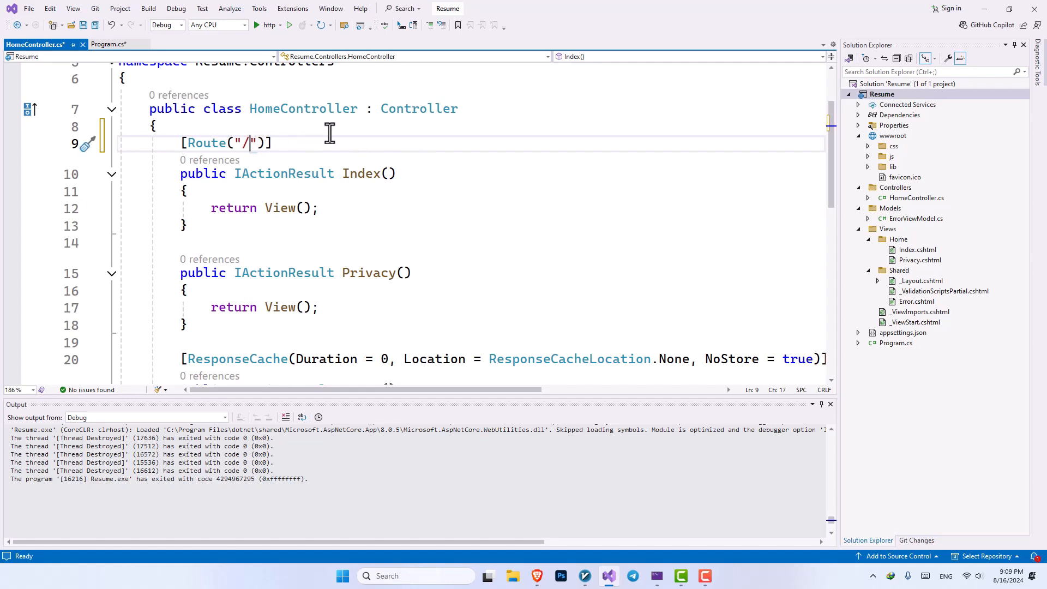
mouse_move(350, 138)
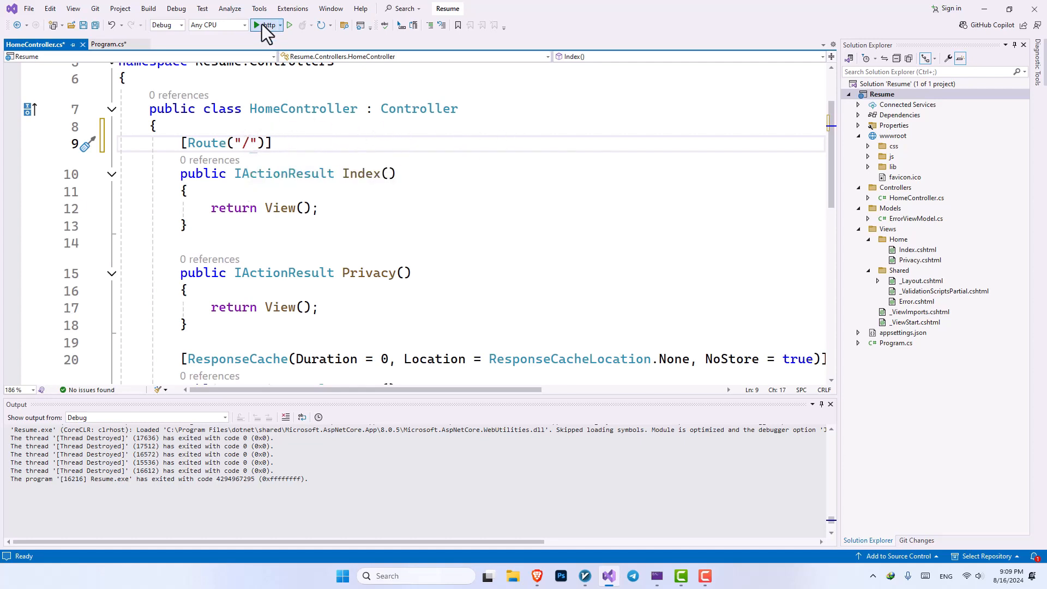
- Start the app so Brave loads the Welcome page at the site root via the attribute route
left_click(260, 25)
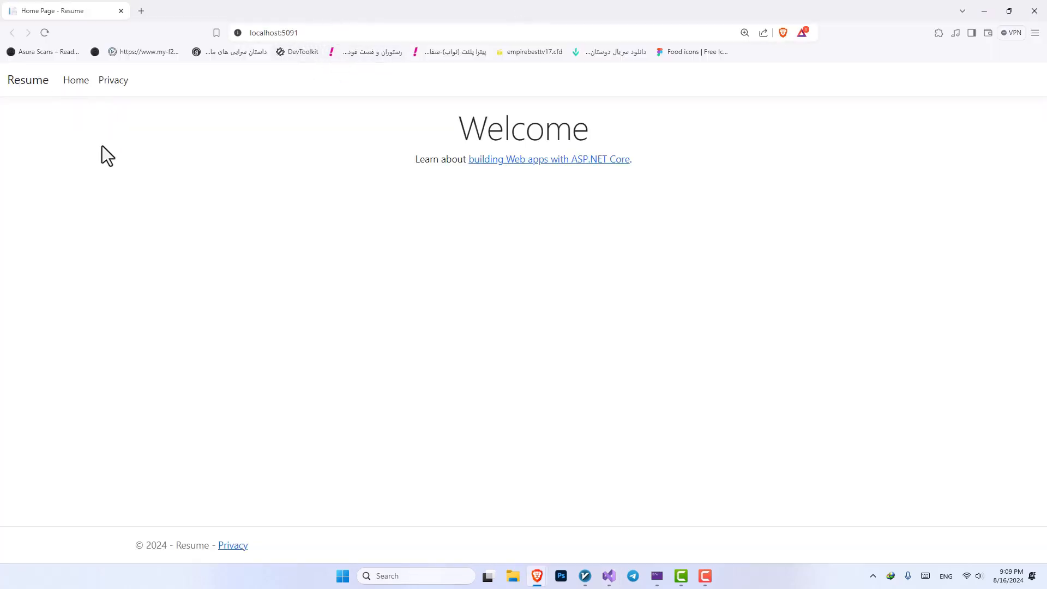
mouse_move(111, 102)
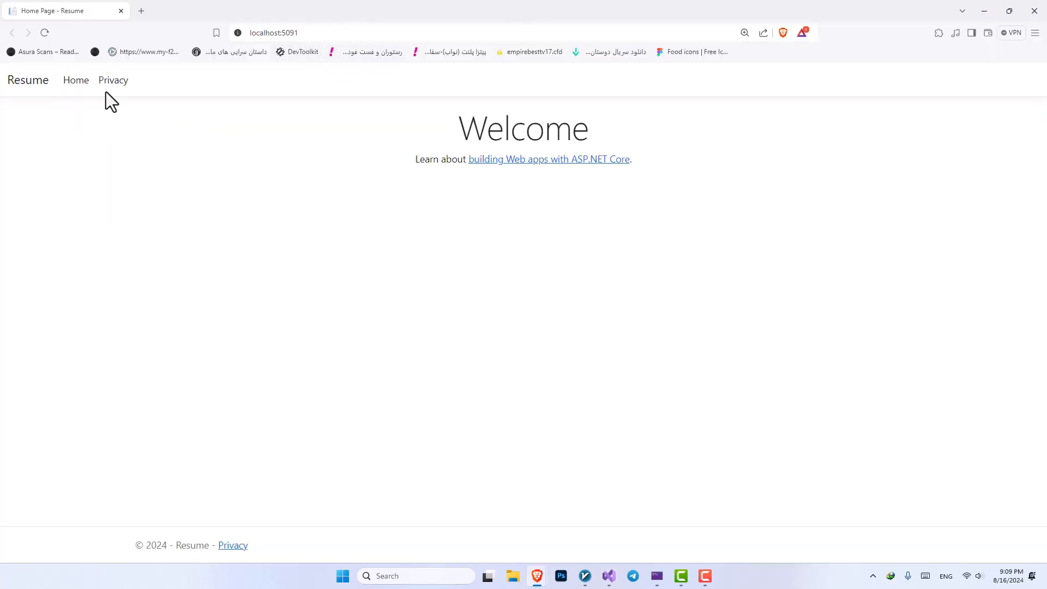
mouse_move(144, 94)
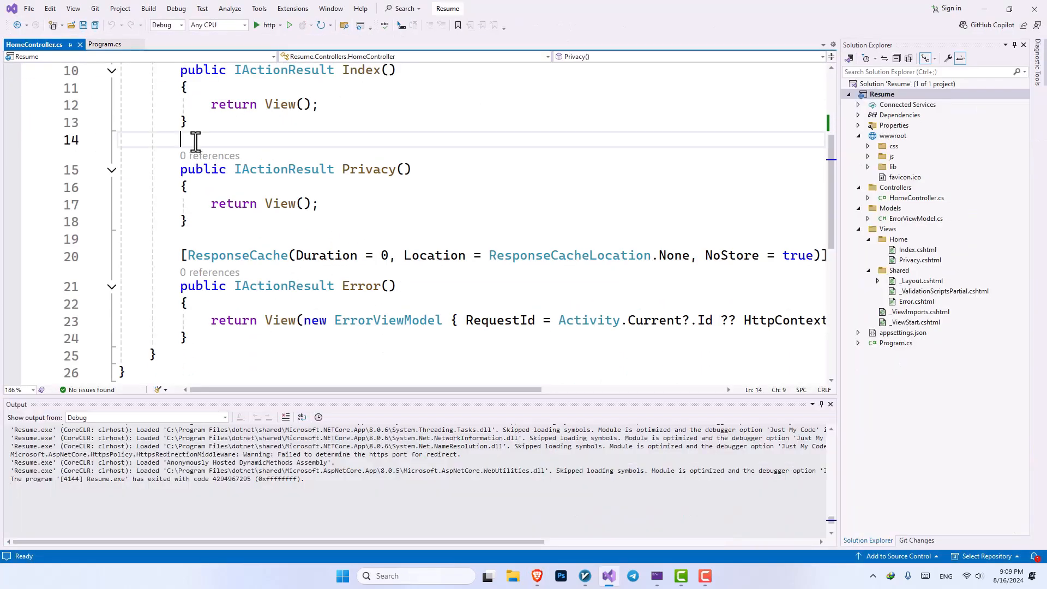
- Add [Route("Privacy")] above the Privacy action and run the app to test it
type("[Route(\"P")
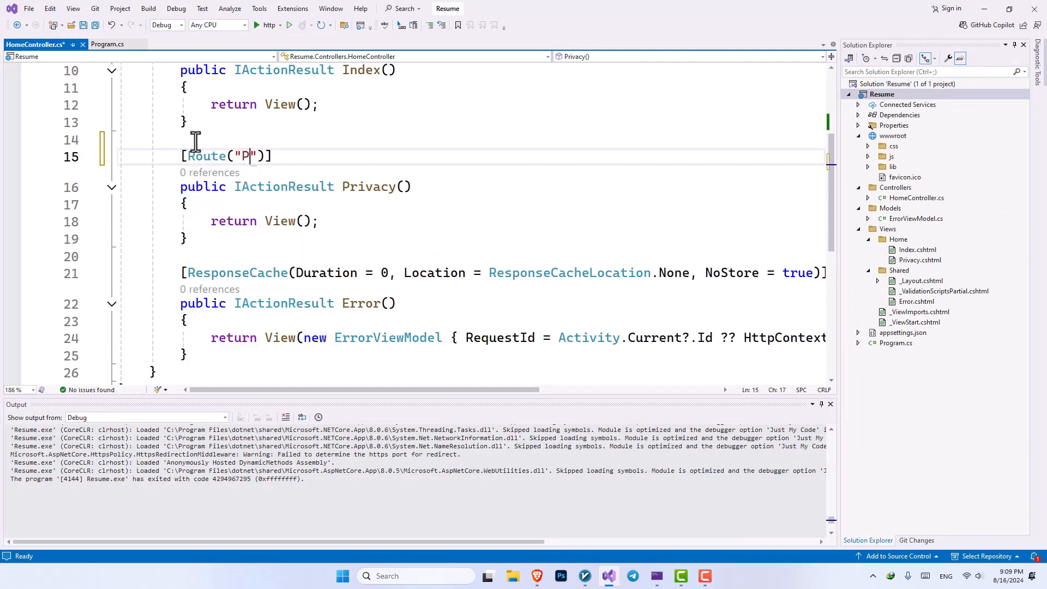
type("rivacy")
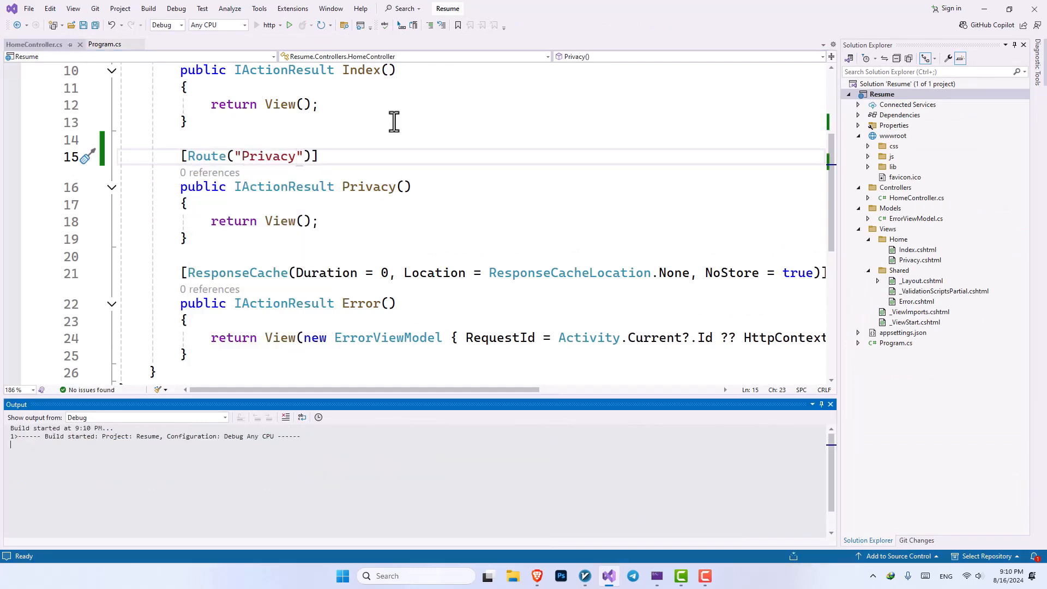
left_click(290, 25)
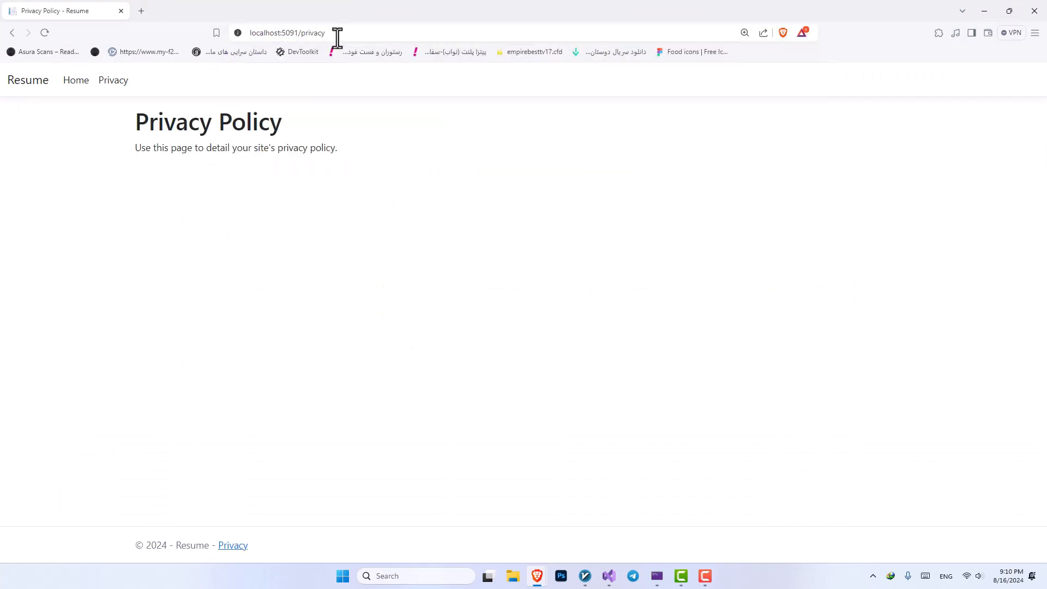
mouse_move(112, 80)
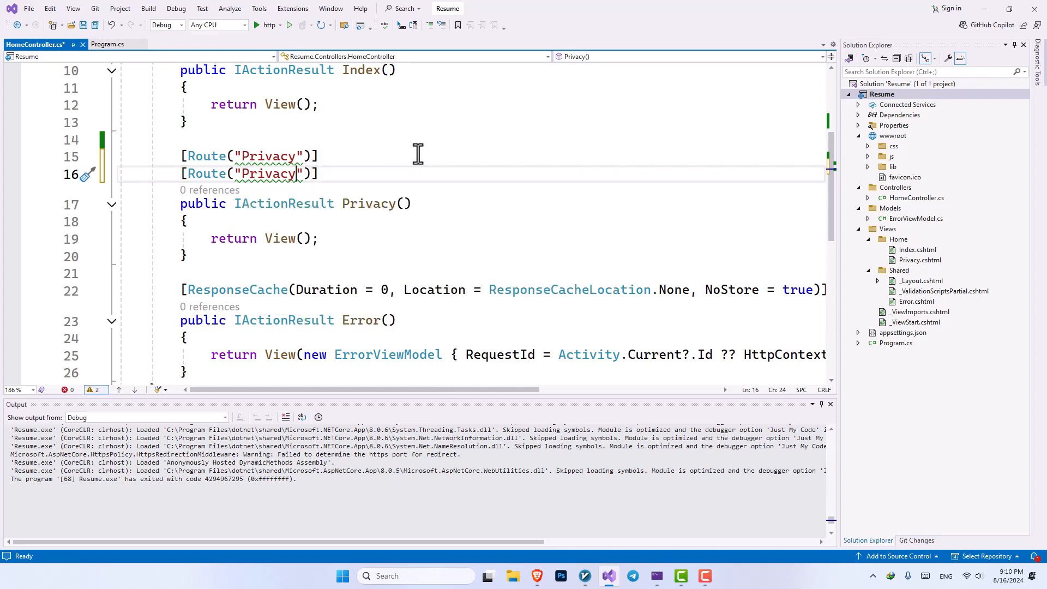
- Edit the duplicated Privacy route attribute's text to include "Policy"
type("Policy")
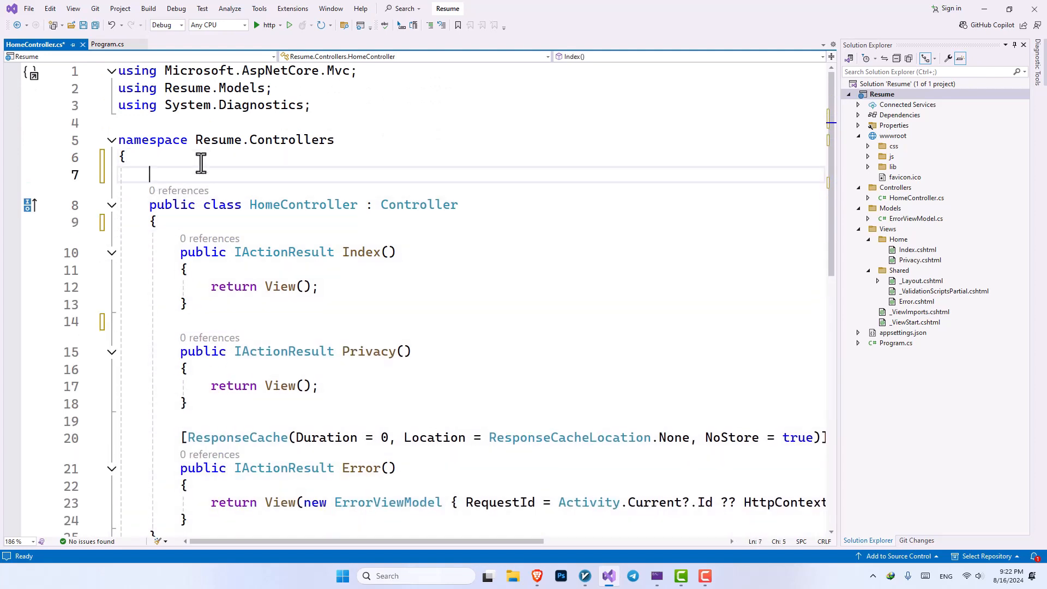
- Add [Route("[controller]/[action]")] above class HomeController and run the app, getting a 404 at the root
type("[]")
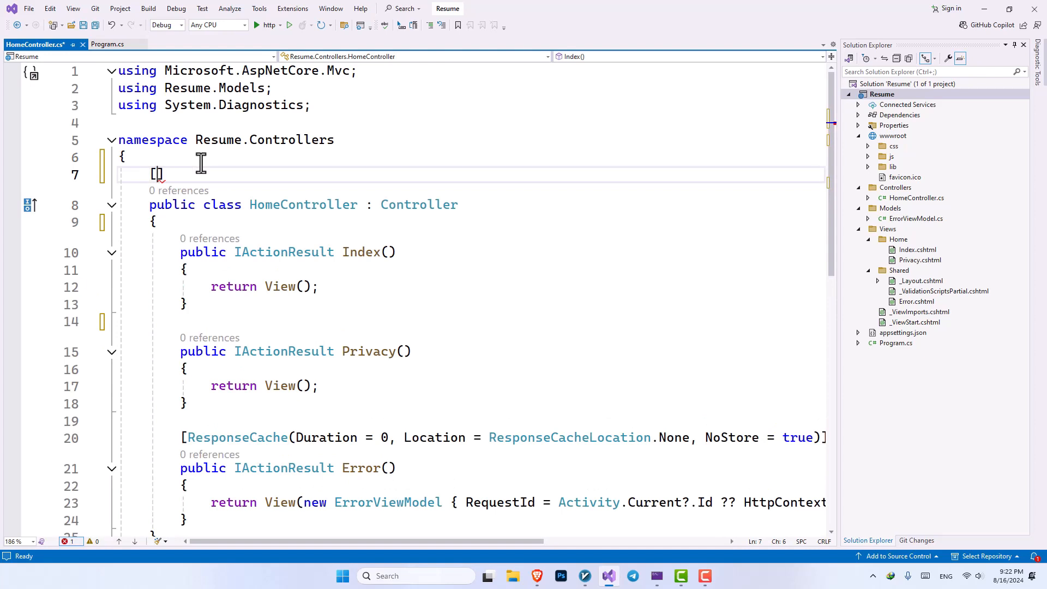
type("Route")
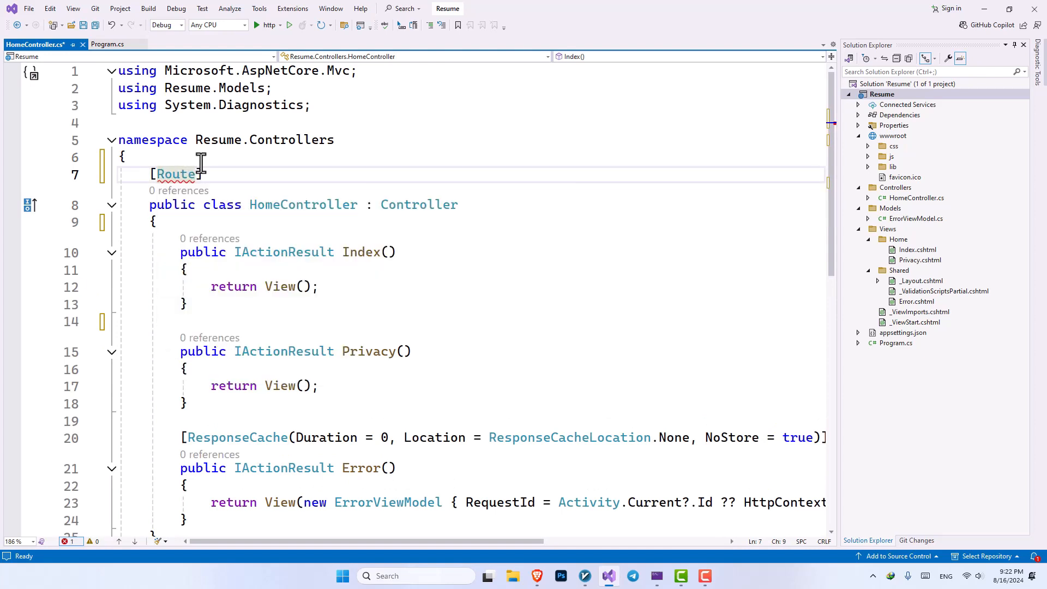
type("(\"[]\")]")
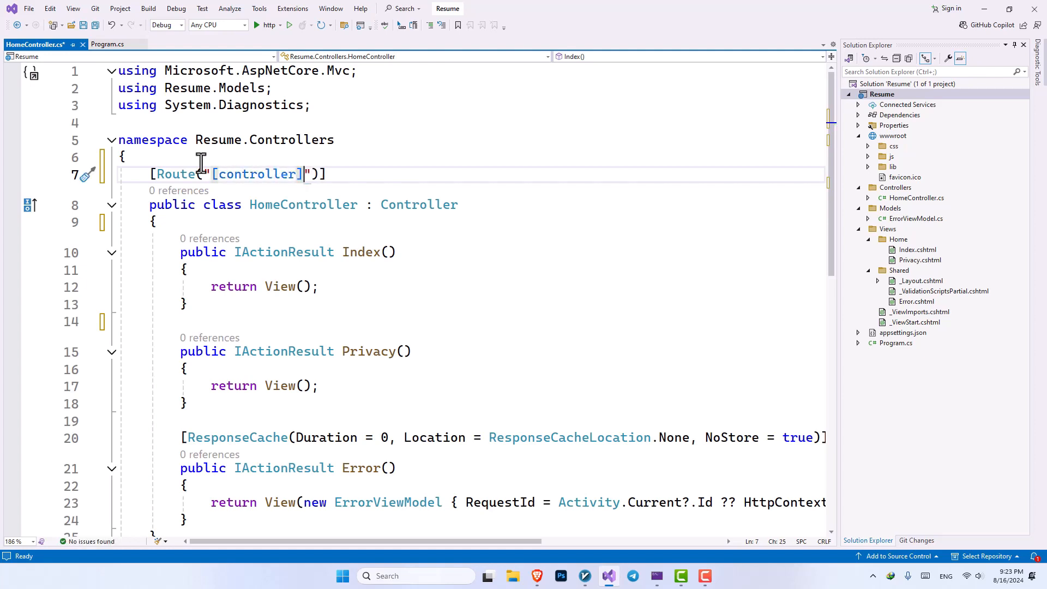
type("/")
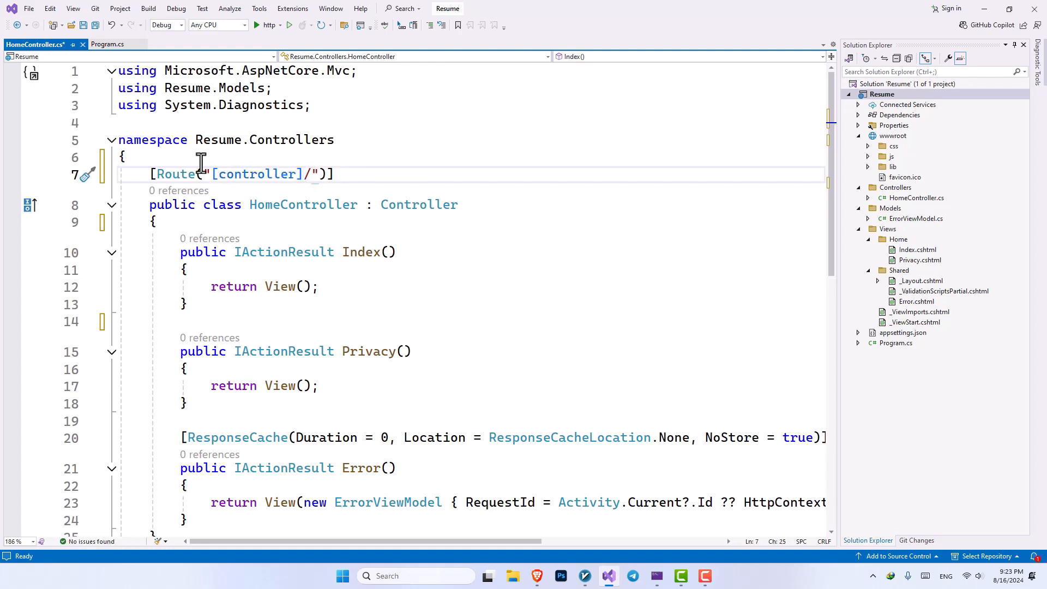
type("[]")
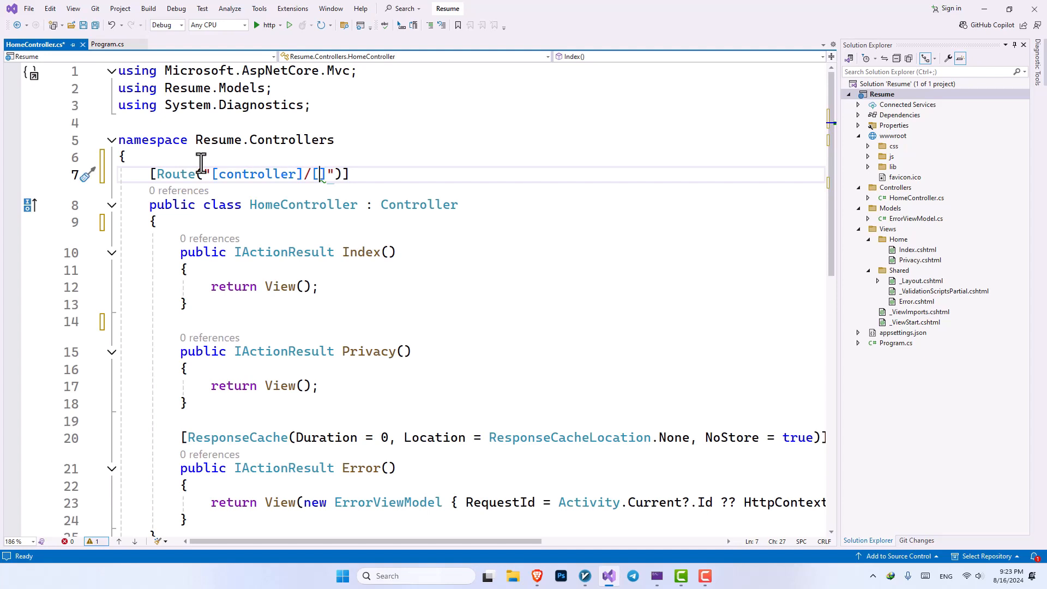
type("action")
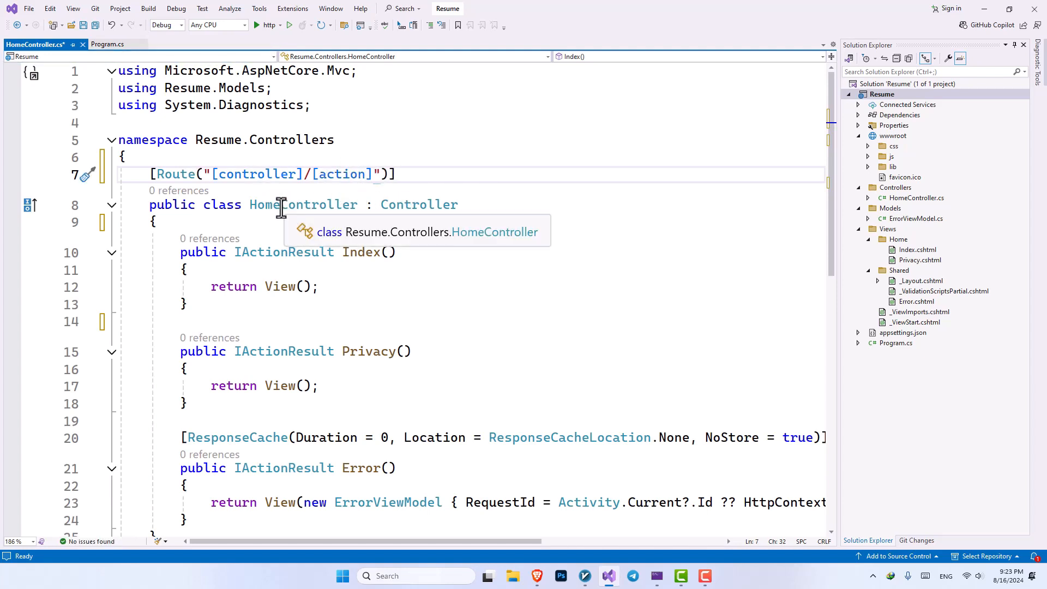
double_click(302, 204)
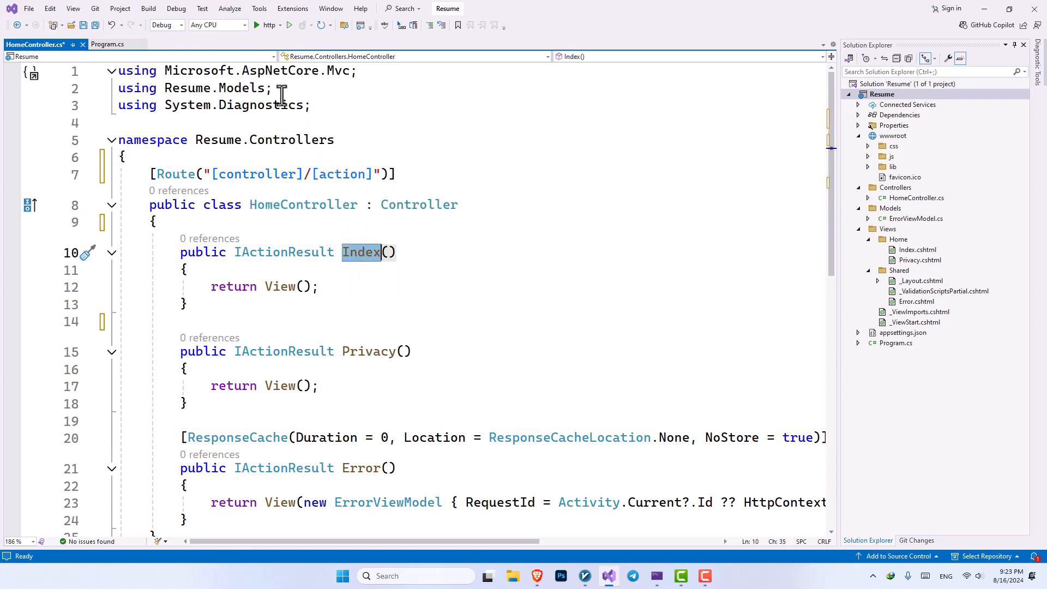
left_click(288, 26)
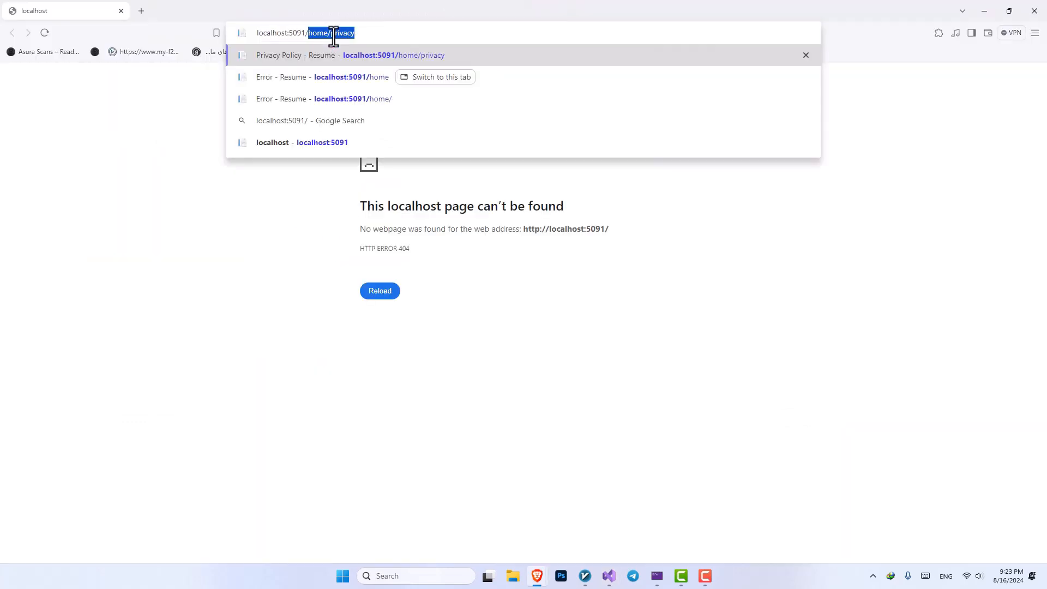
- Load localhost:5091/home/privacy, then follow the Home link to /Home/Index showing the Welcome page
key("Backspace")
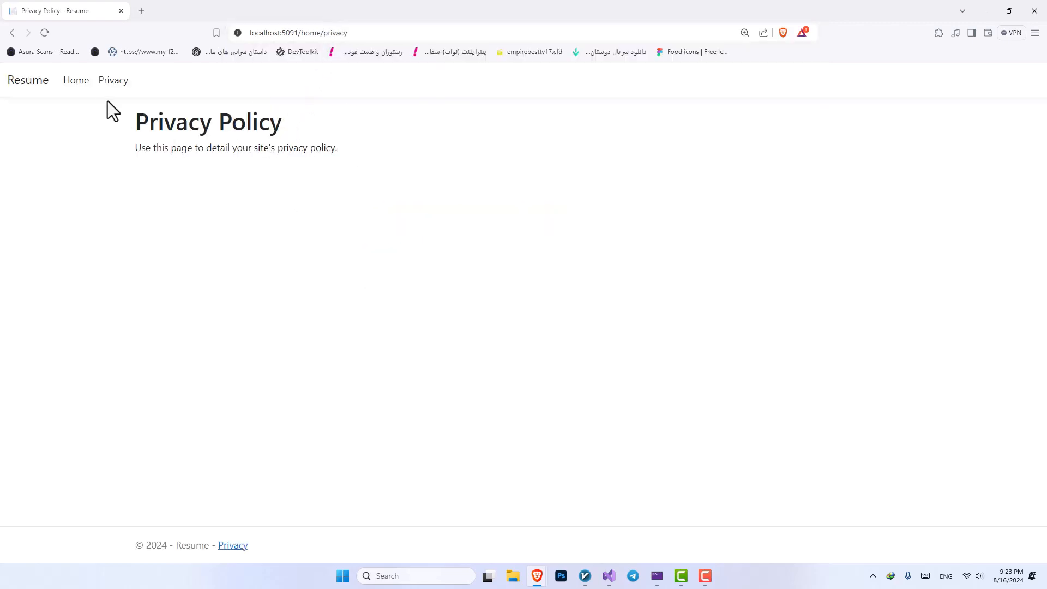
left_click(75, 79)
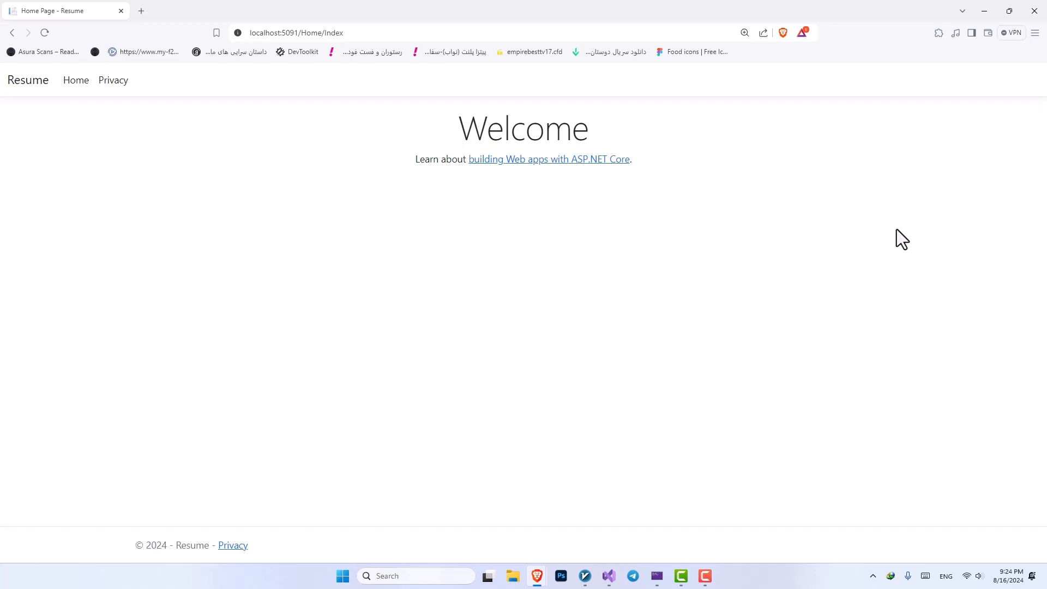
mouse_move(947, 243)
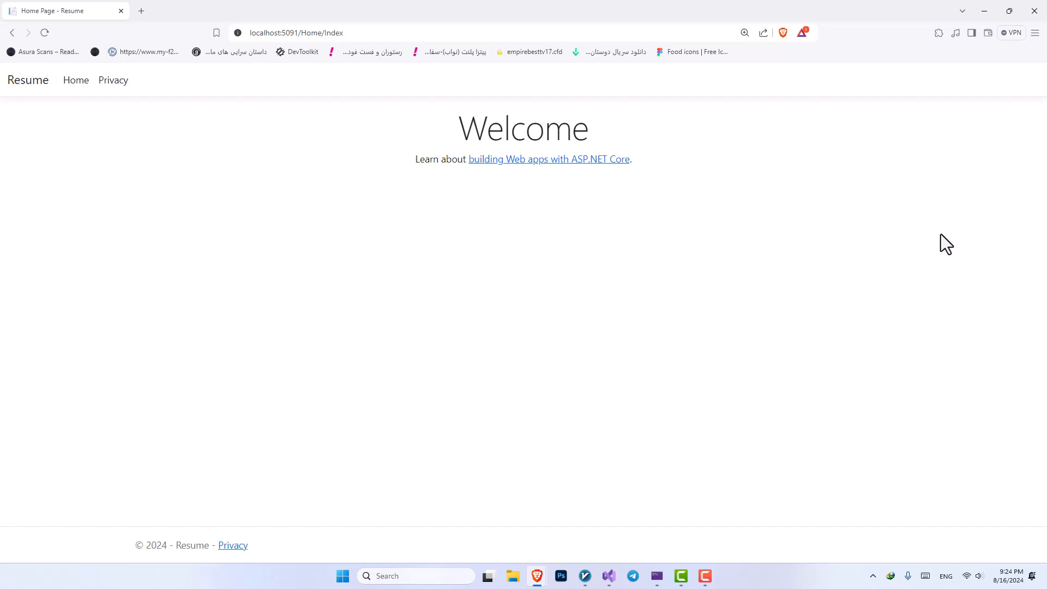